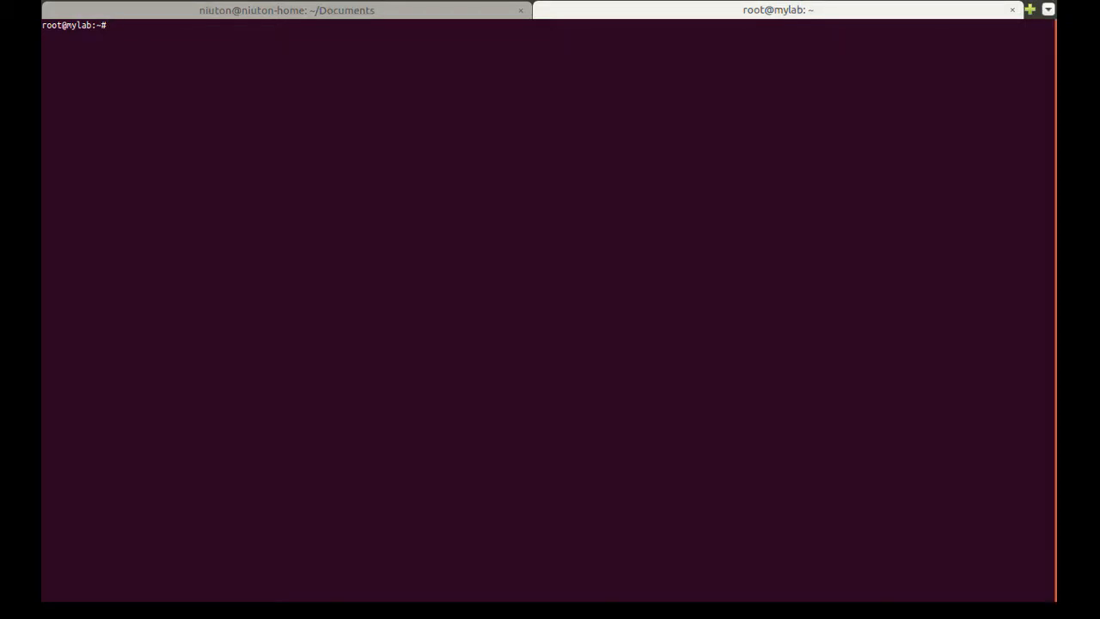
Define the compute-1 VM from virt-install XML and confirm it is listed shut off.
{"action": "key", "text": "Return"}
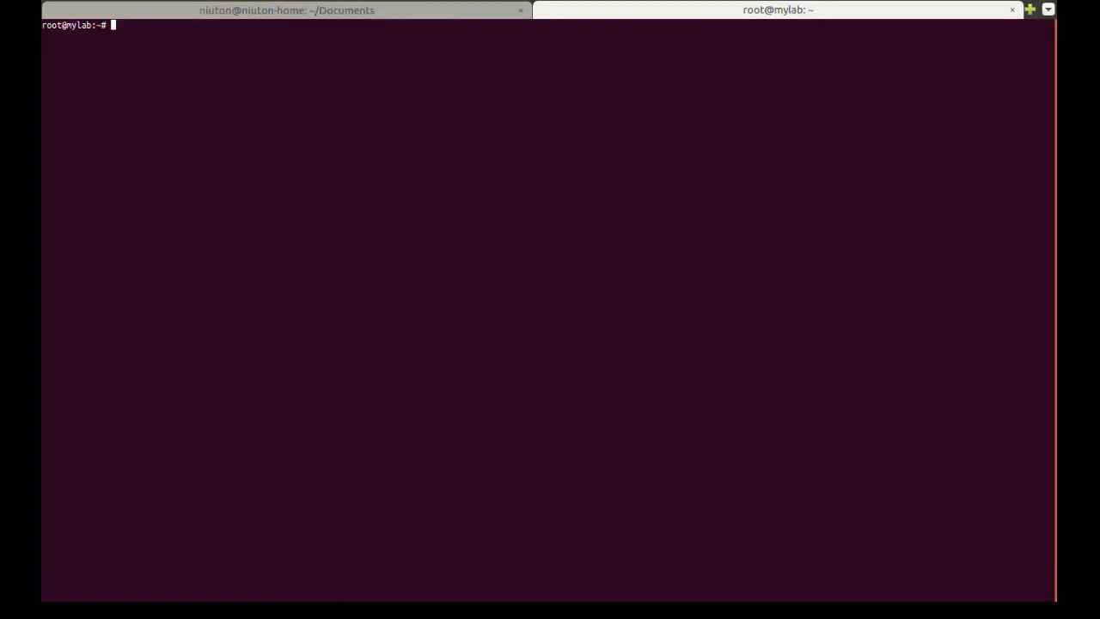
{"action": "key", "text": "Return"}
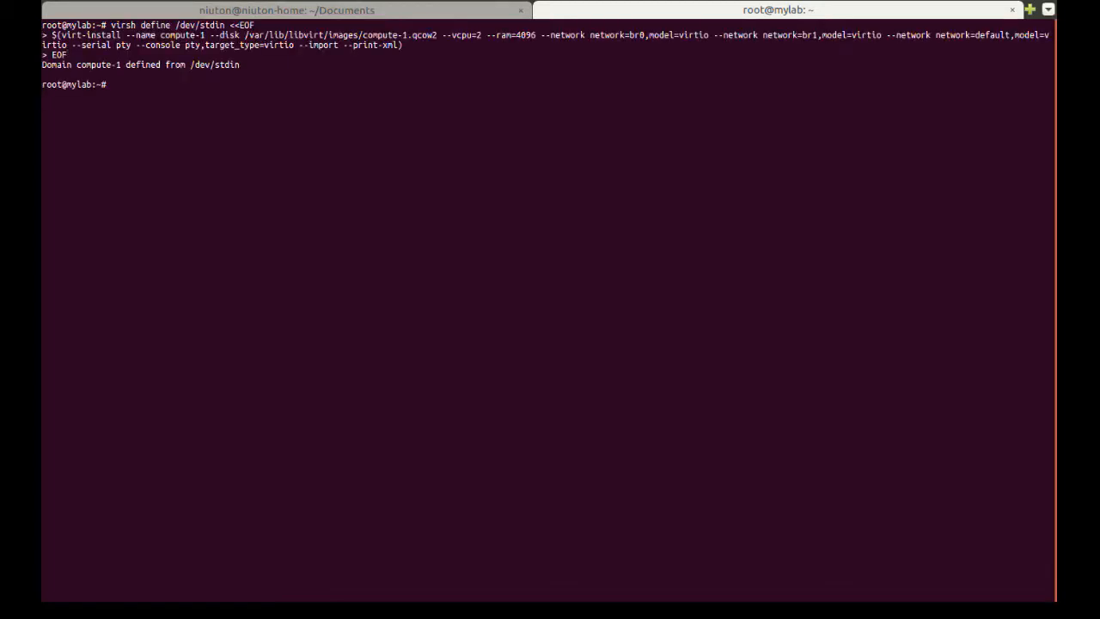
{"action": "type", "text": "virsh list ''all"}
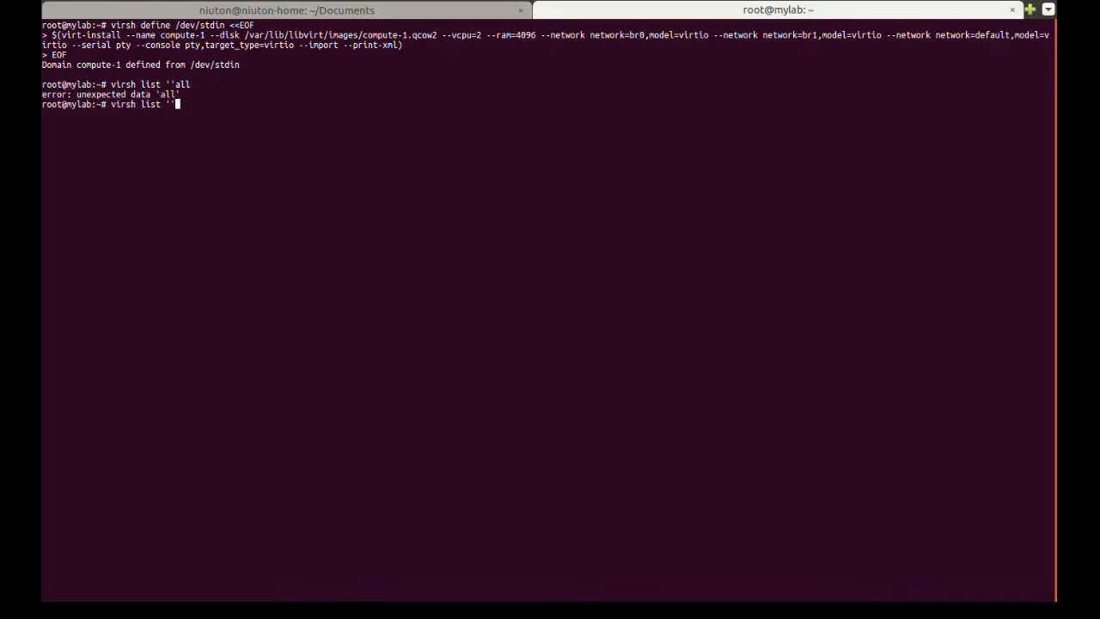
{"action": "key", "text": "Return"}
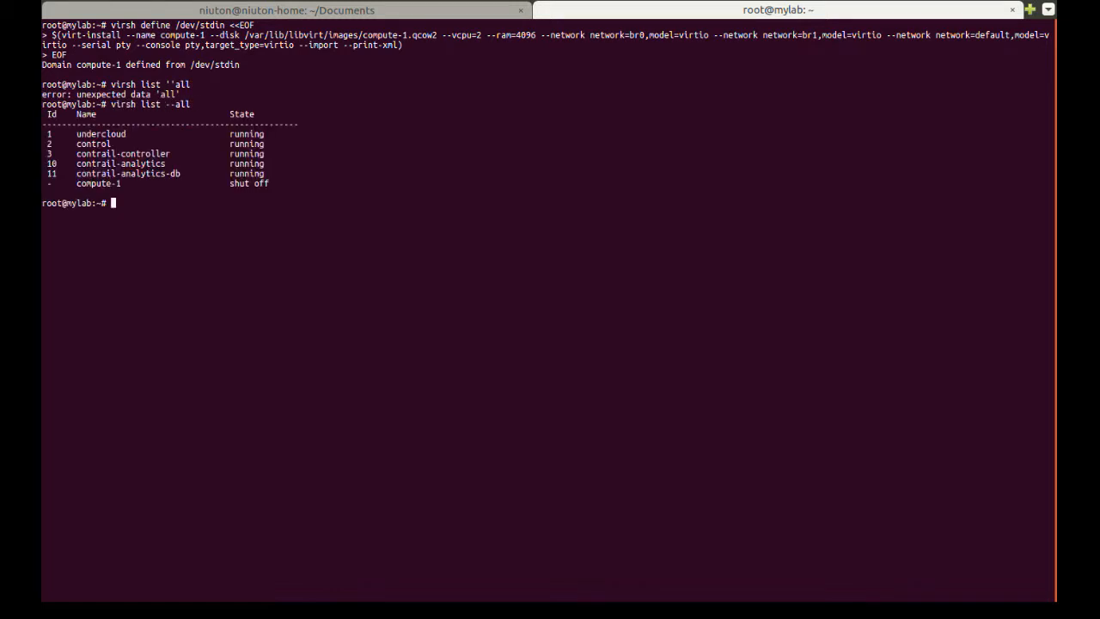
SSH to the undercloud as stack and list the ironic nodes (control, contrail-*).
{"action": "type", "text": "ssh stack"}
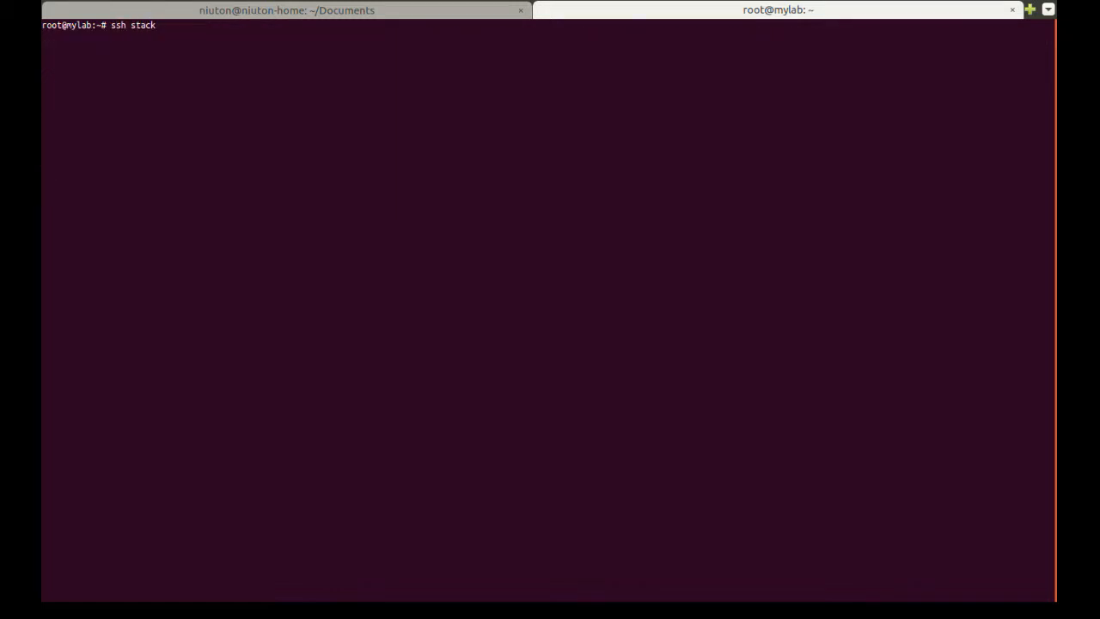
{"action": "key", "text": "Return"}
{"action": "type", "text": "ironic node"}
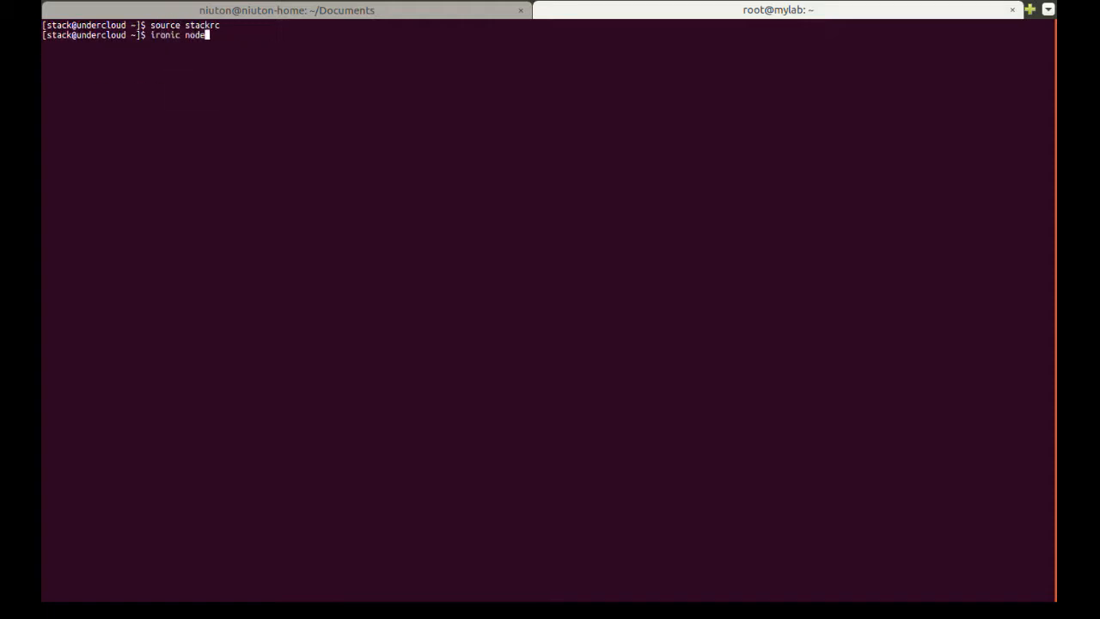
{"action": "key", "text": "Return"}
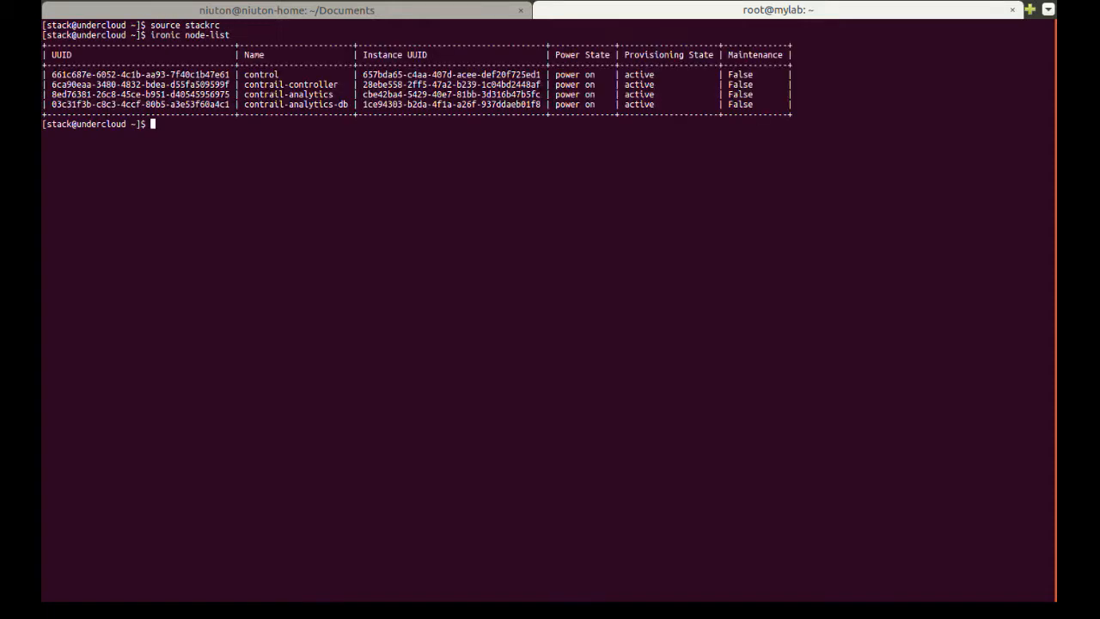
On the host, run virsh domiflist compute-1 and copy the br0 interface's MAC address.
{"action": "left_click", "coordinate": [776, 10]}
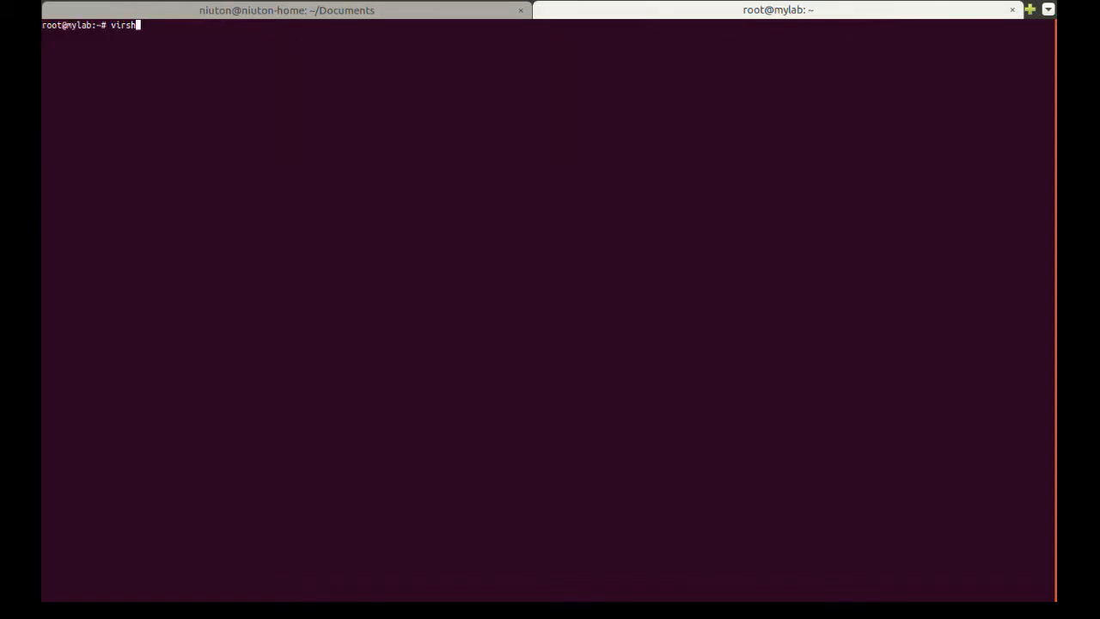
{"action": "type", "text": "domiflist c"}
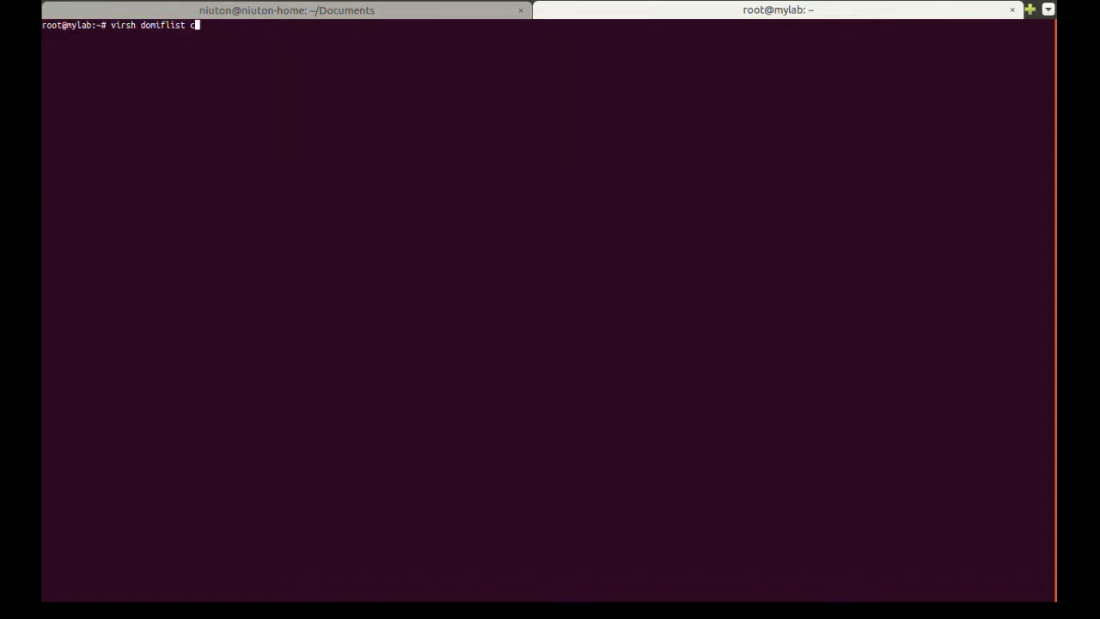
{"action": "key", "text": "Return"}
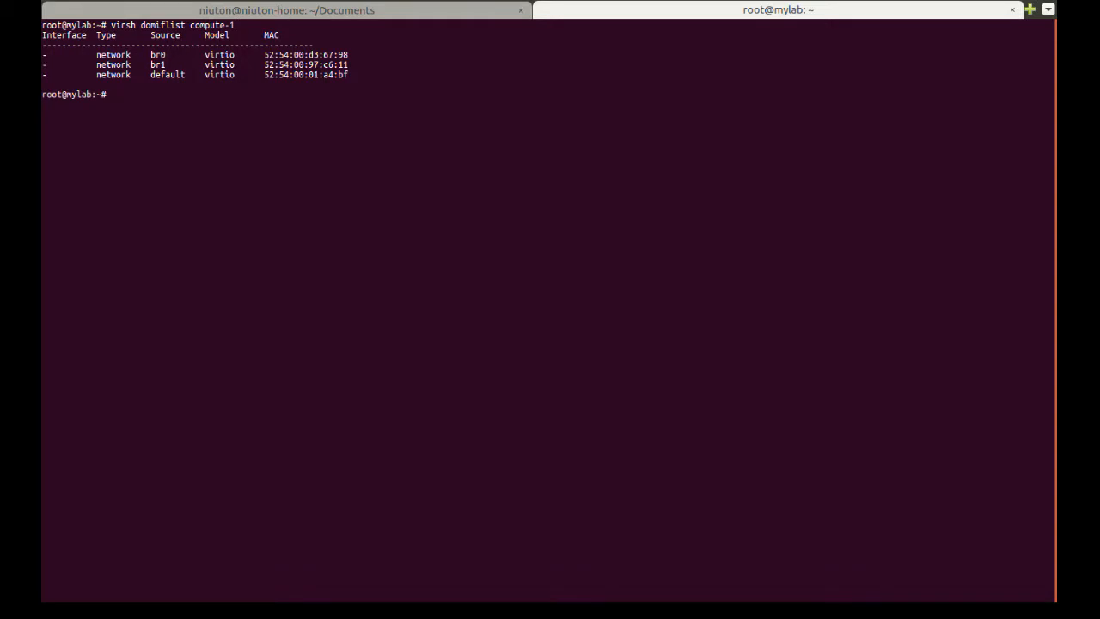
{"action": "double_click", "coordinate": [306, 53]}
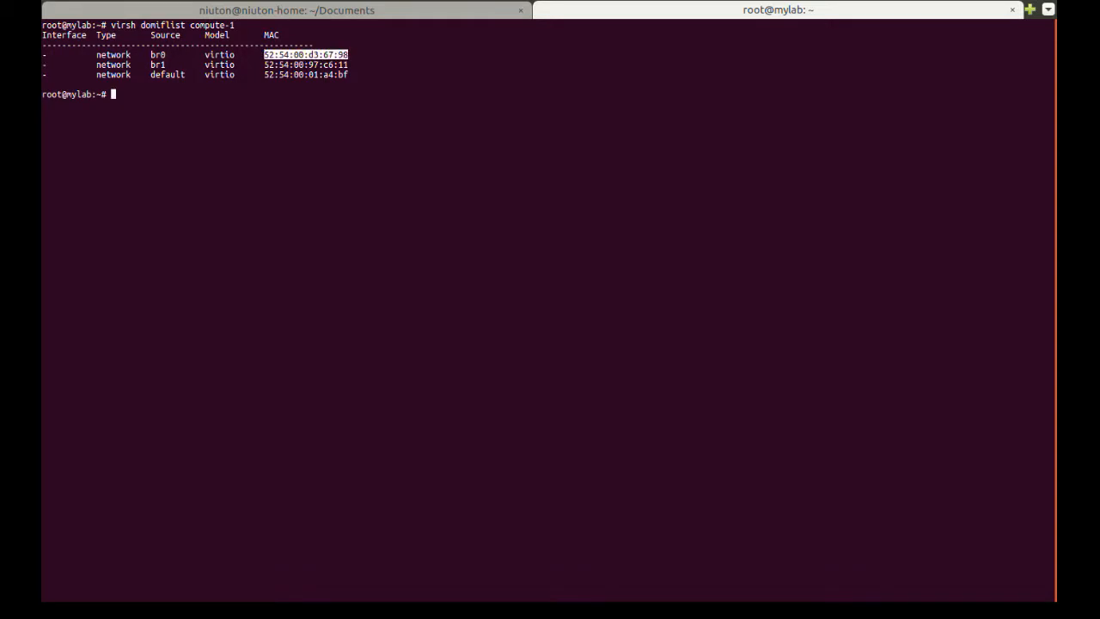
{"action": "left_click", "coordinate": [285, 10]}
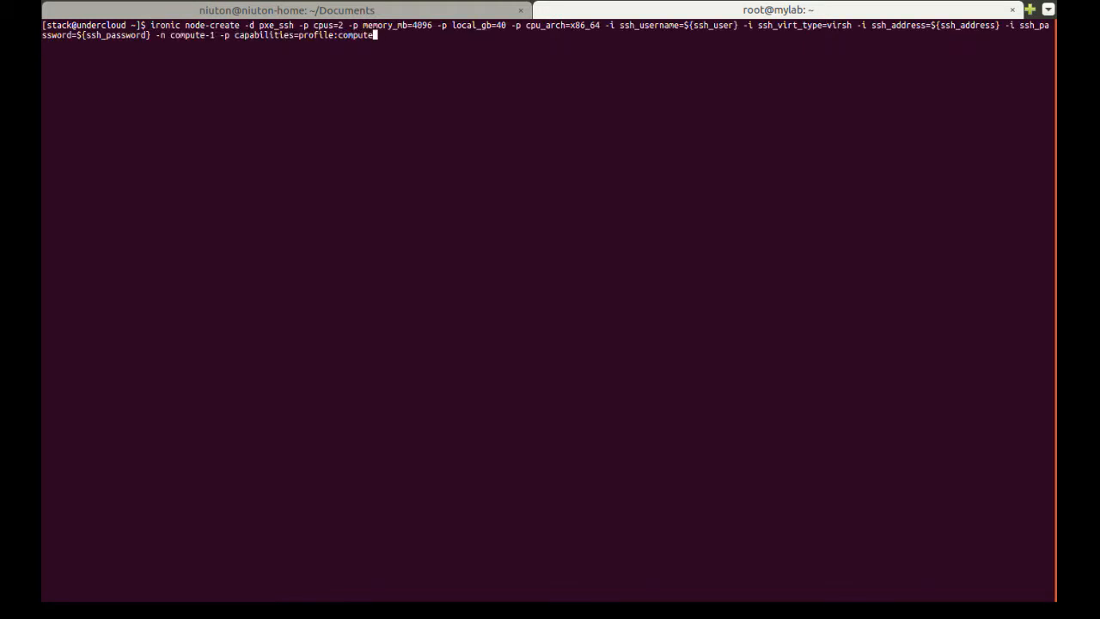
Create compute-1 in ironic with pxe_ssh, show its details, and configure baremetal boot.
{"action": "key", "text": "Return"}
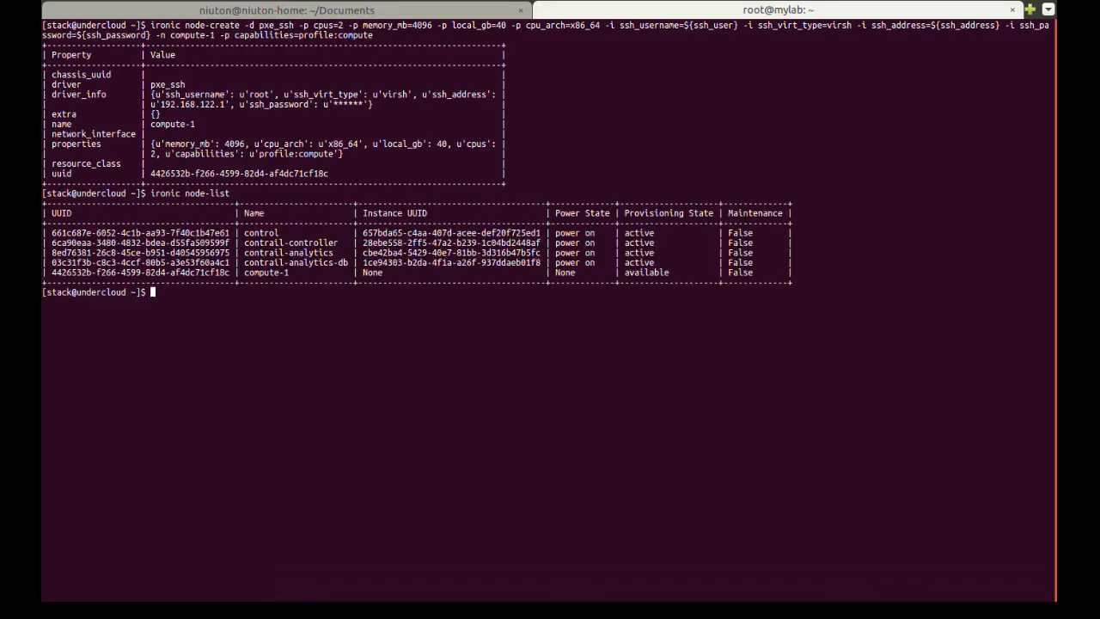
{"action": "type", "text": "ironic node-show"}
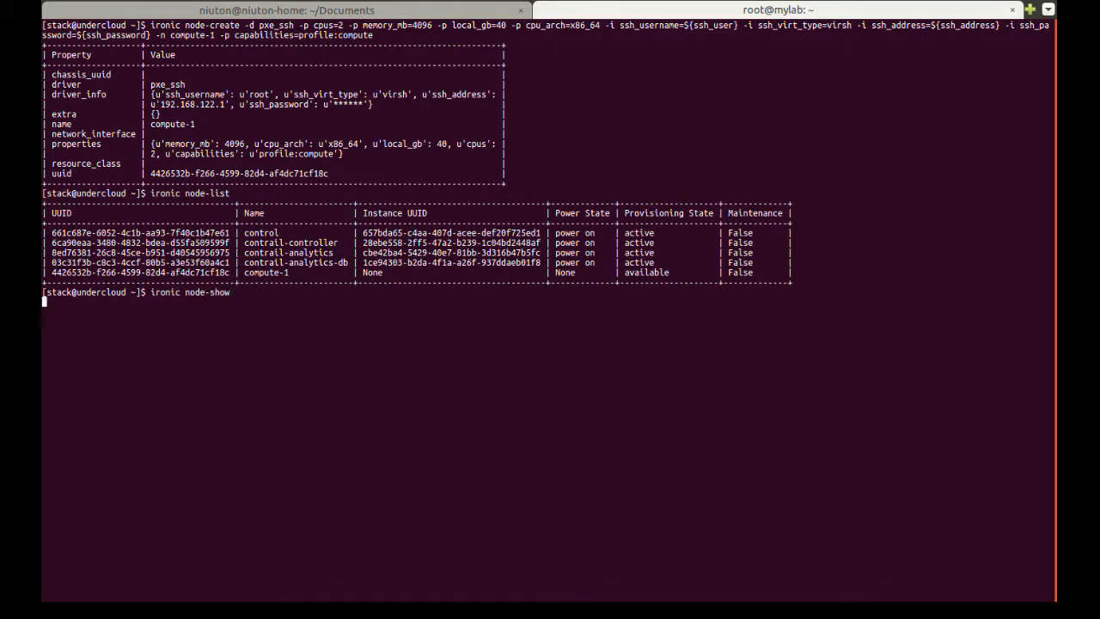
{"action": "key", "text": "Return"}
{"action": "type", "text": "openstack baremetal configure boot"}
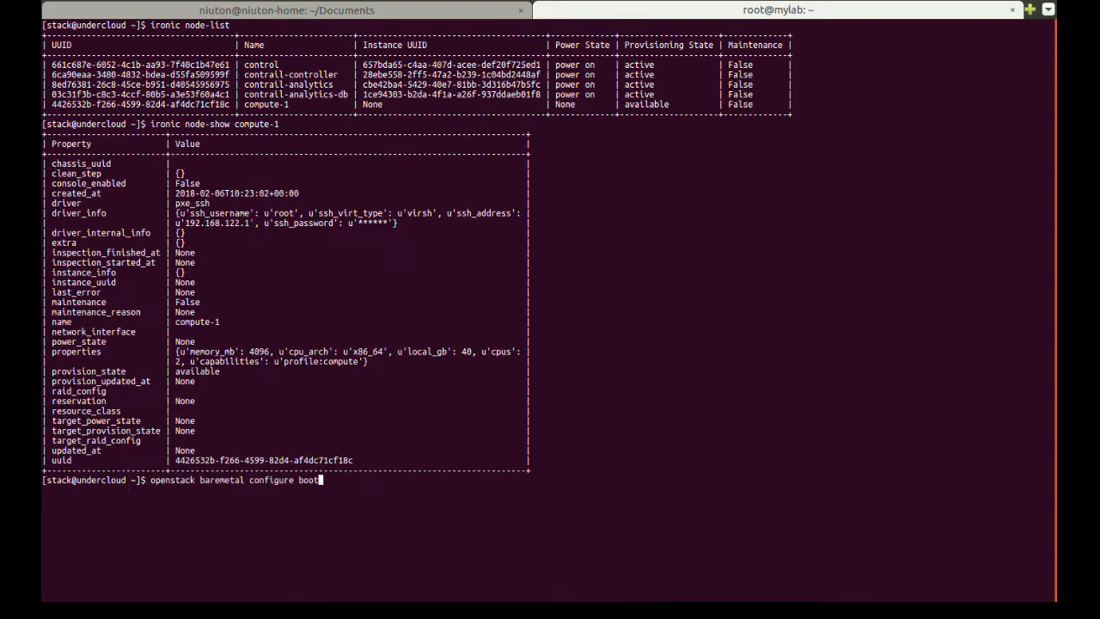
{"action": "key", "text": "Return"}
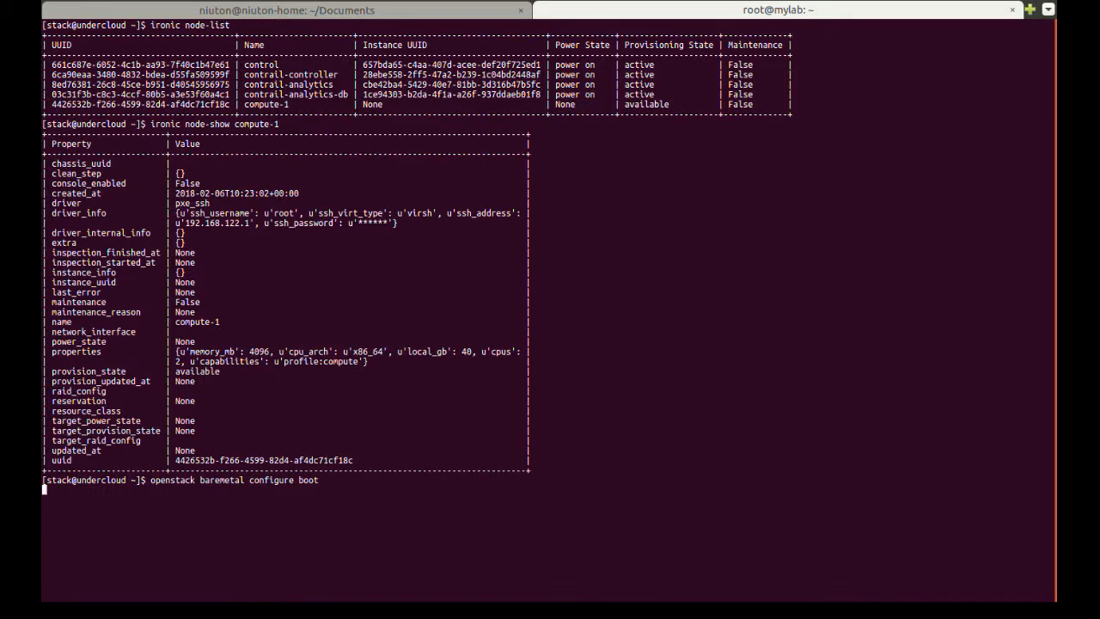
{"action": "key", "text": "Return"}
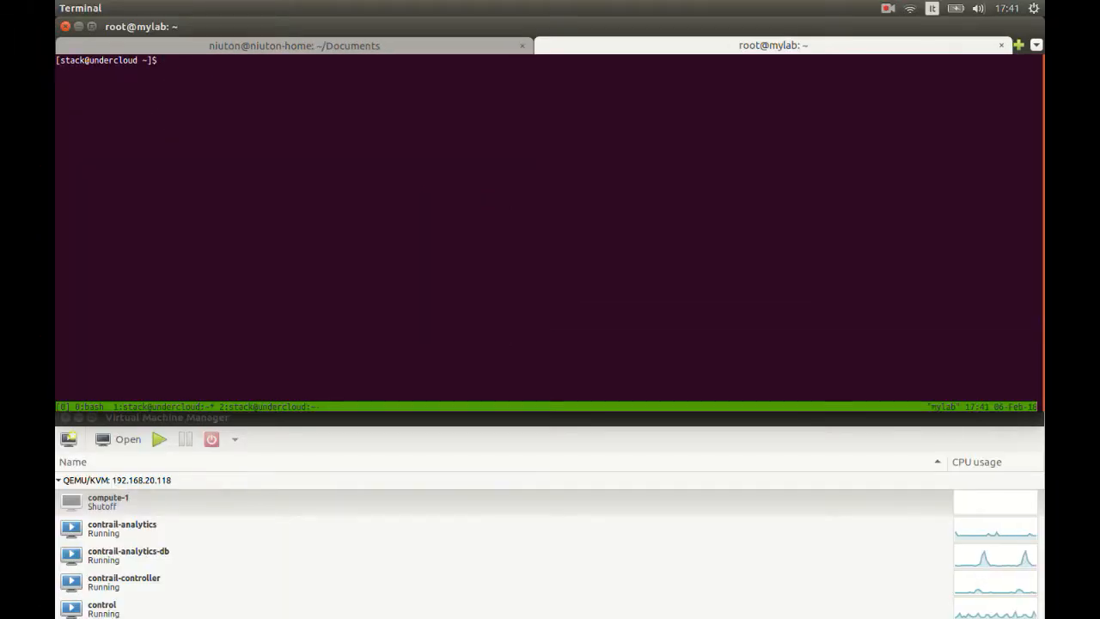
Edit contrail-services.yaml, run ./deploy.sh and watch the Heat stack resource updates.
{"action": "type", "text": "vi tripleo-heat-templates/environments/contrail/contrail-services"}
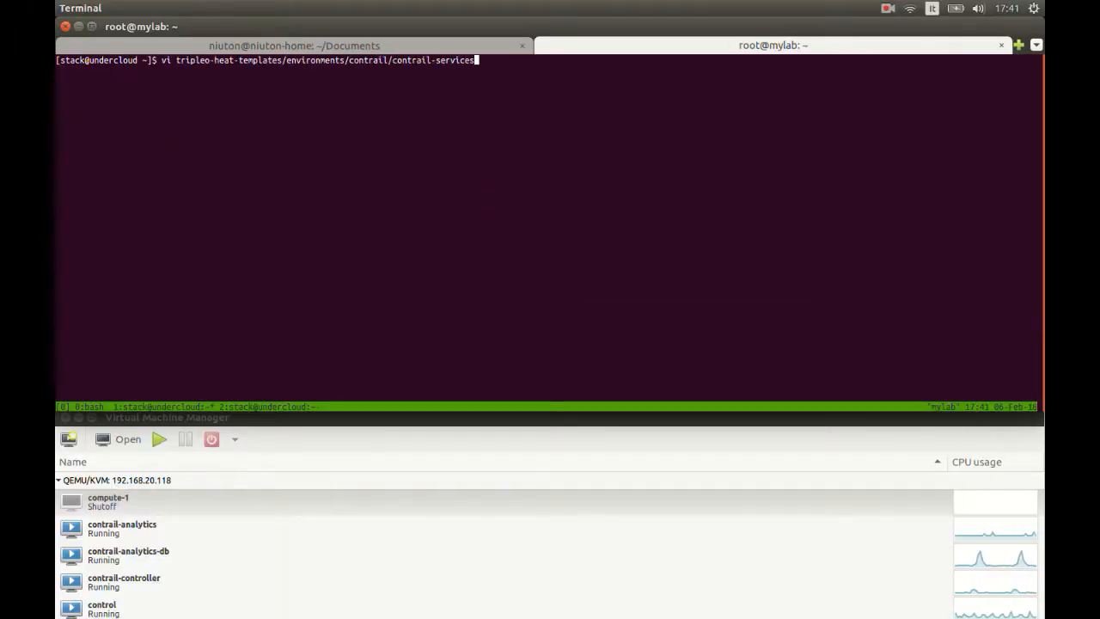
{"action": "key", "text": "Return"}
{"action": "type", "text": "./deploy.sh"}
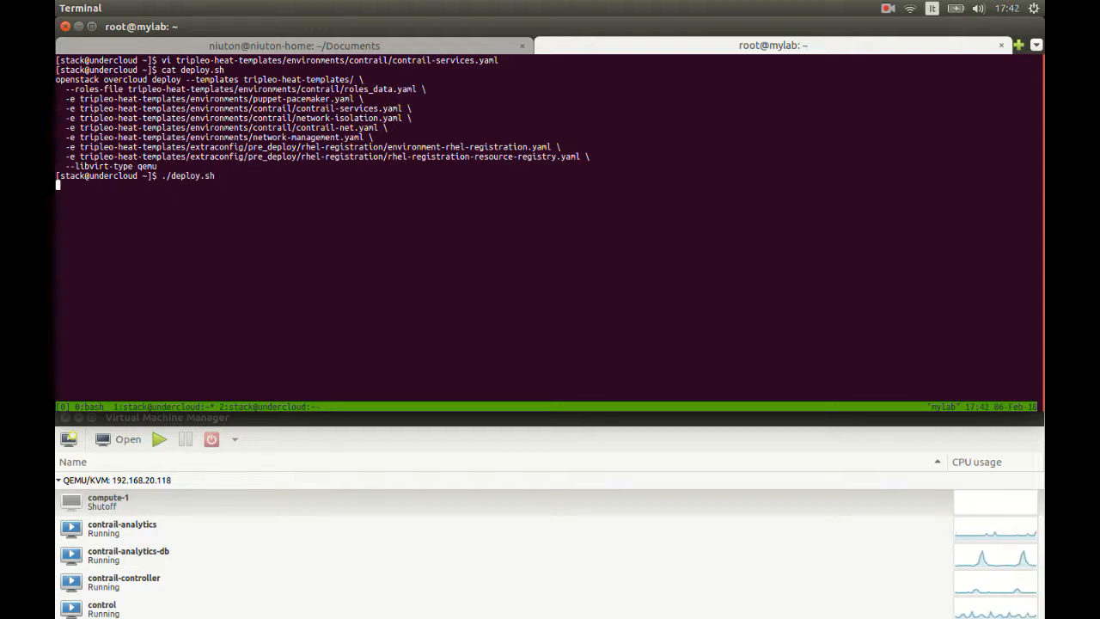
{"action": "key", "text": "Return"}
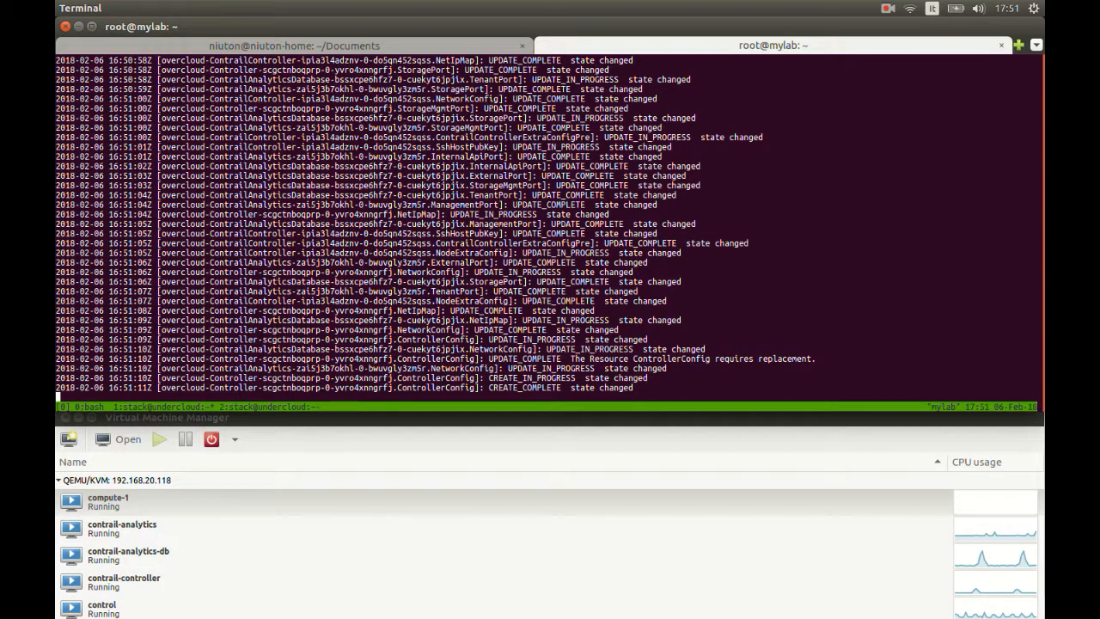
{"action": "scroll", "scroll_direction": "down", "scroll_amount": 3}
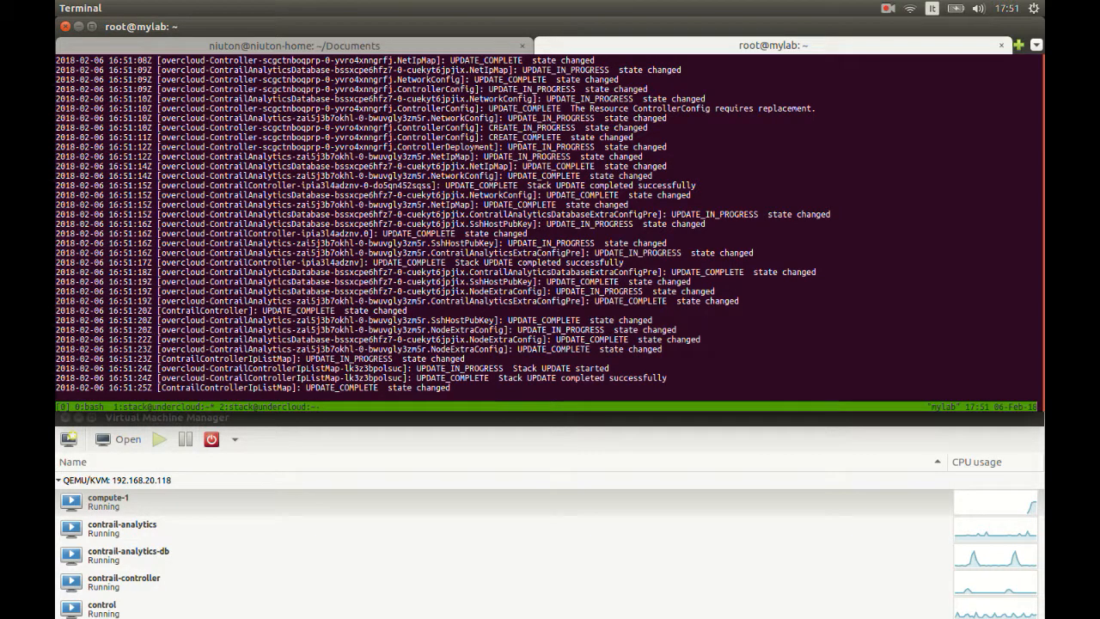
Open compute-1's console, log in as root on overcloud-novacompute-0 and list interfaces with ip a.
{"action": "double_click", "coordinate": [109, 498]}
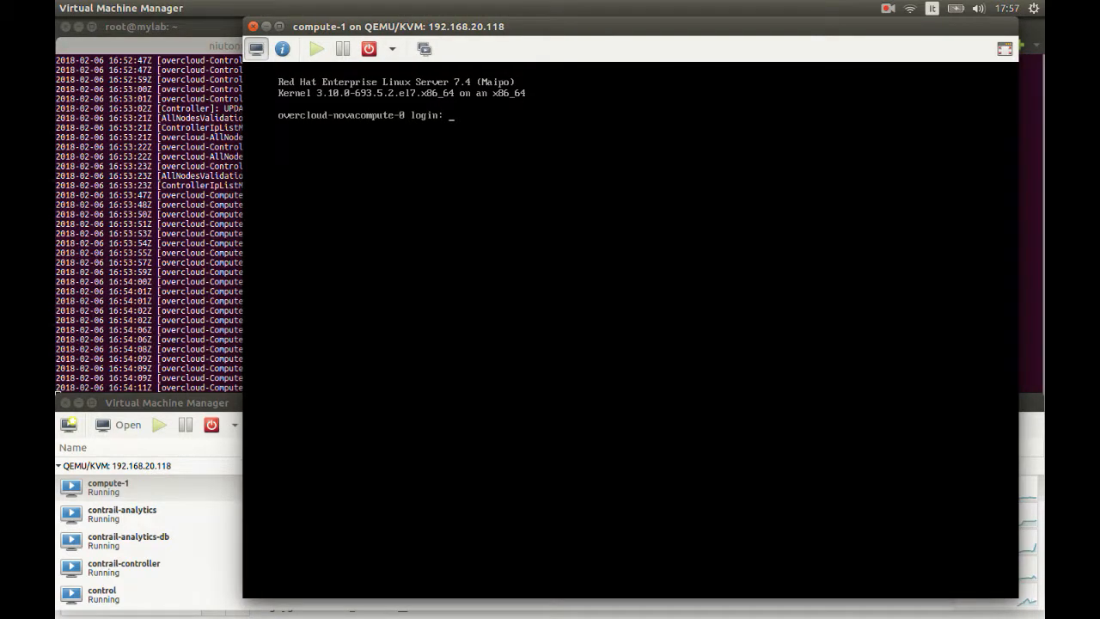
{"action": "type", "text": "root"}
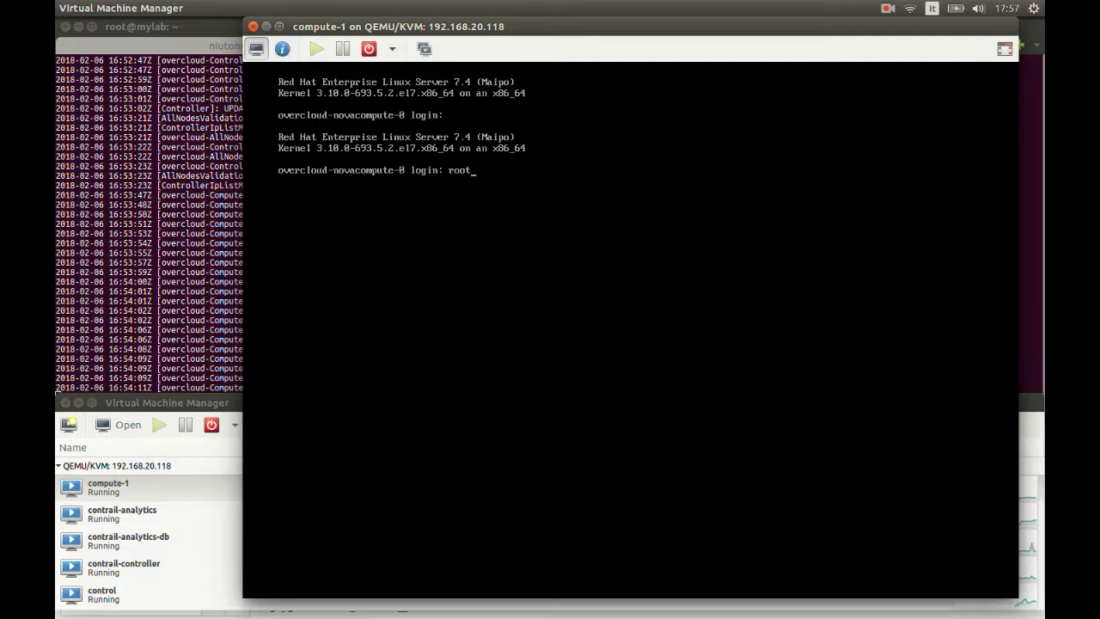
{"action": "type", "text": "clear"}
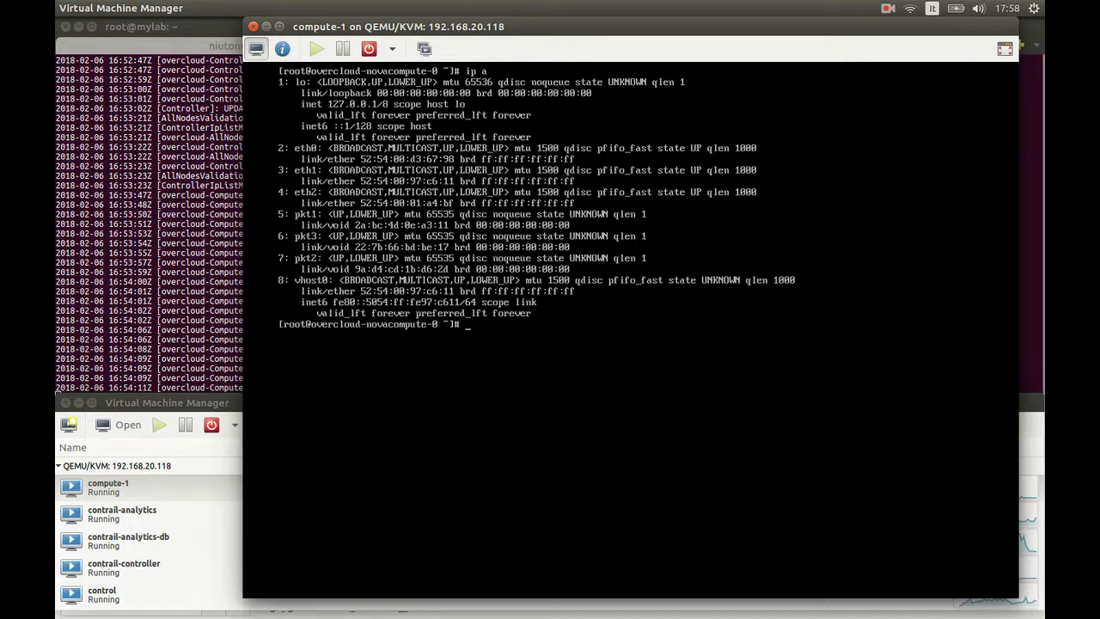
{"action": "type", "text": "journalctl -f -u"}
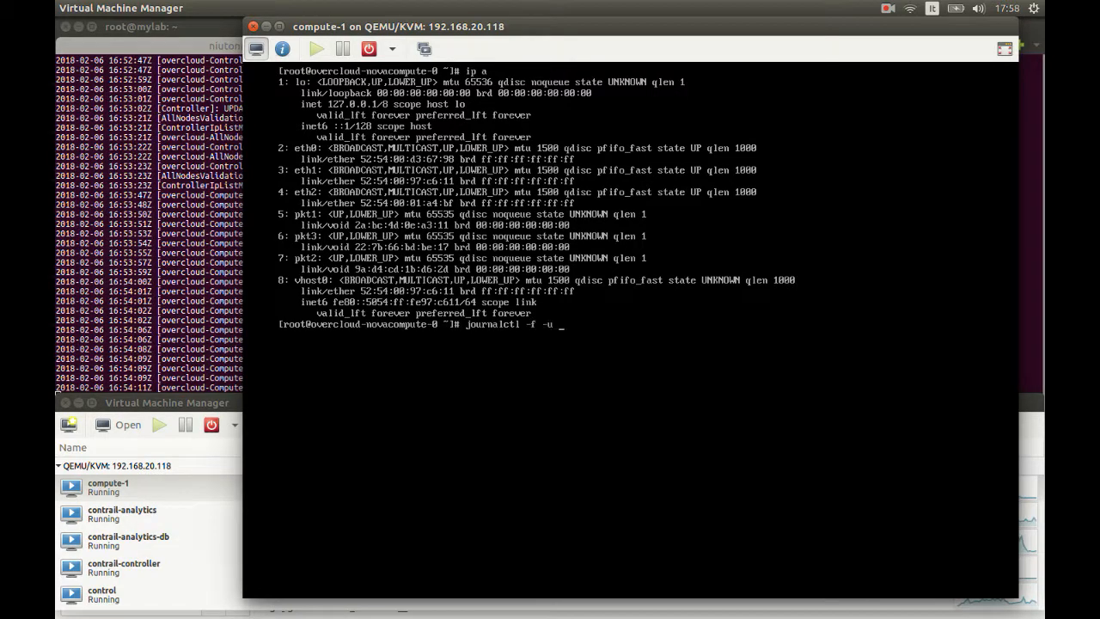
Follow the node's journal live, revealing os-collect-config metadata connection errors.
{"action": "key", "text": "Return"}
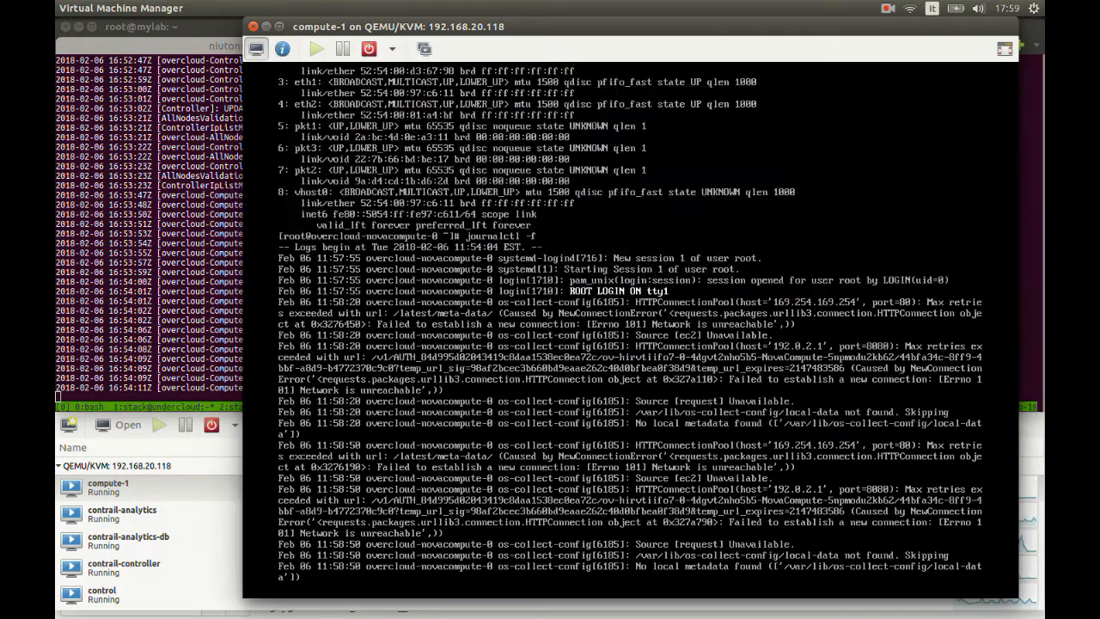
{"action": "scroll", "scroll_direction": "down", "scroll_amount": 3}
{"action": "type", "text": "grep -"}
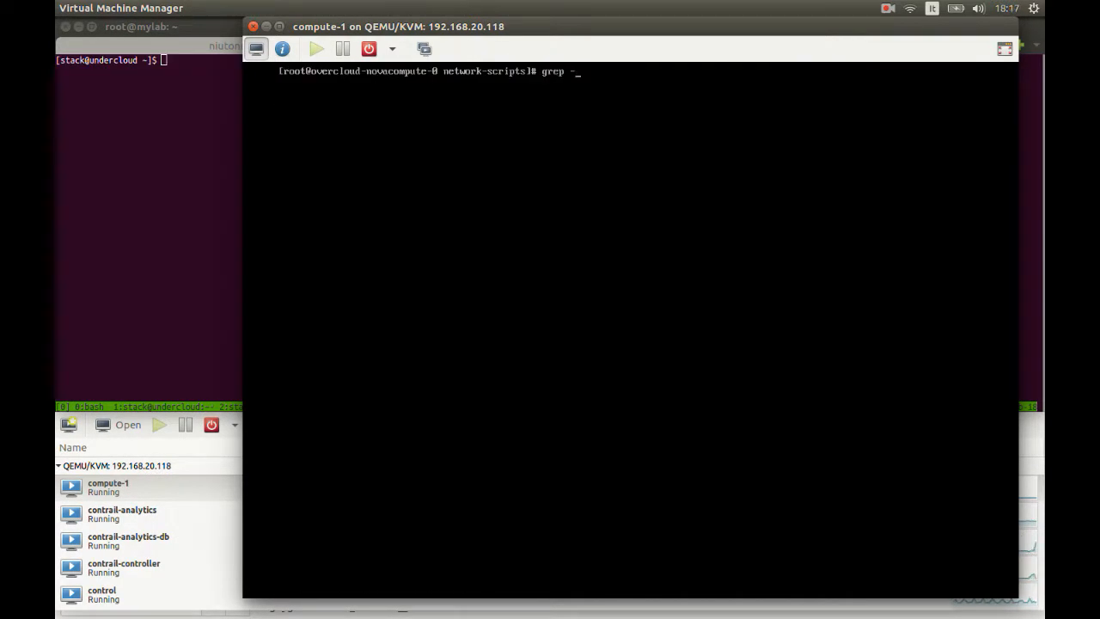
Grep /var/log/messages for os-net-config and cat /etc/os-net-config/config.json.
{"action": "type", "text": "i os-net-config /var/l"}
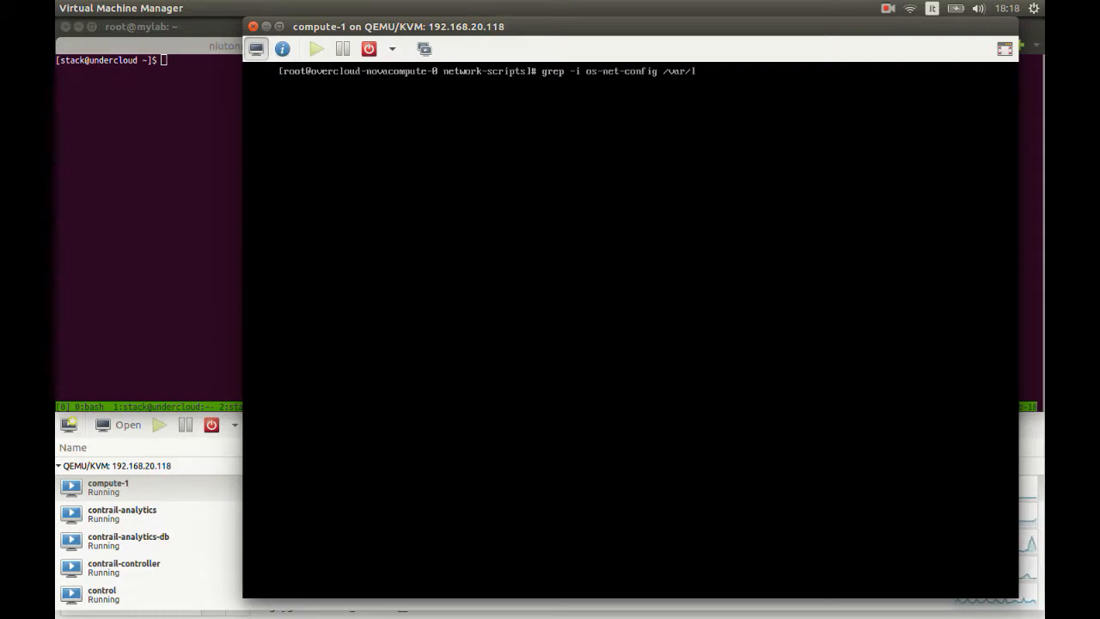
{"action": "key", "text": "Return"}
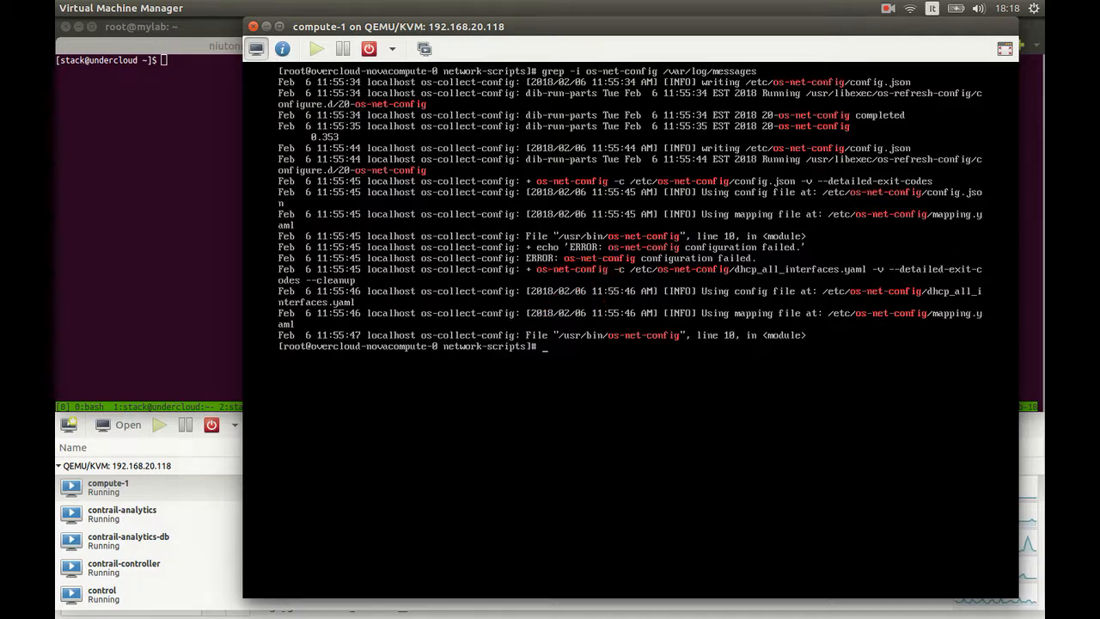
{"action": "type", "text": "os"}
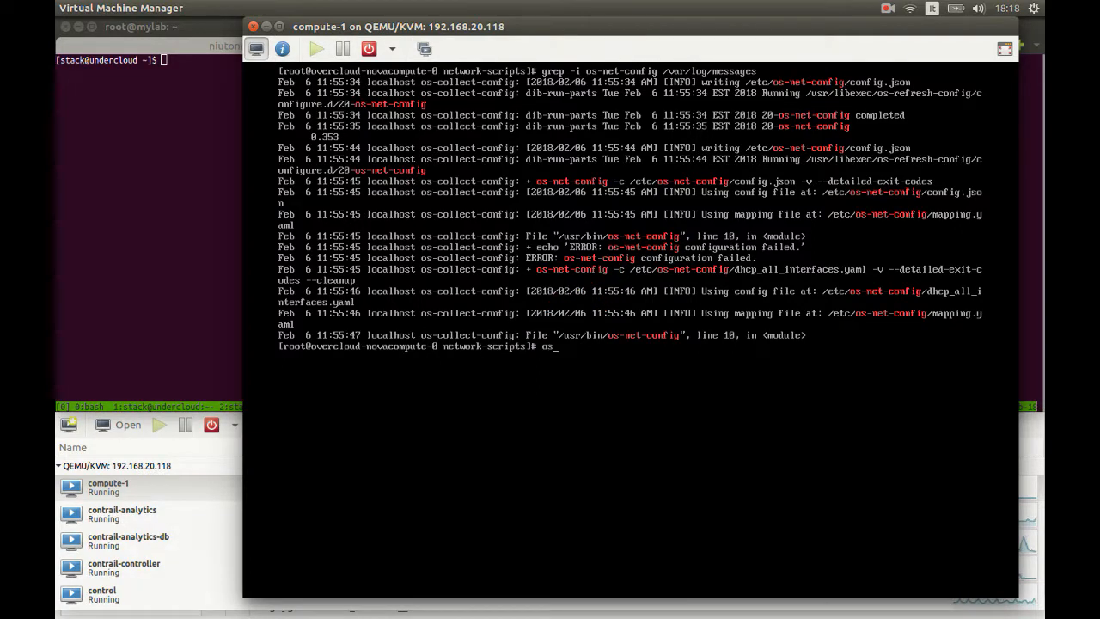
{"action": "type", "text": "cat /"}
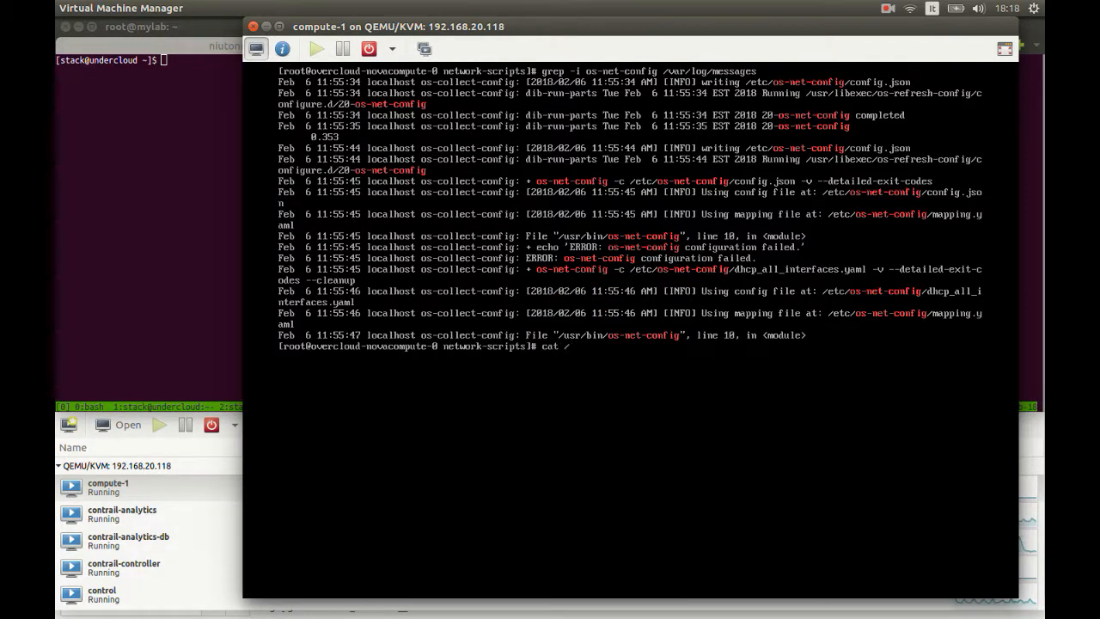
{"action": "type", "text": "etc/os-net-config/config.json"}
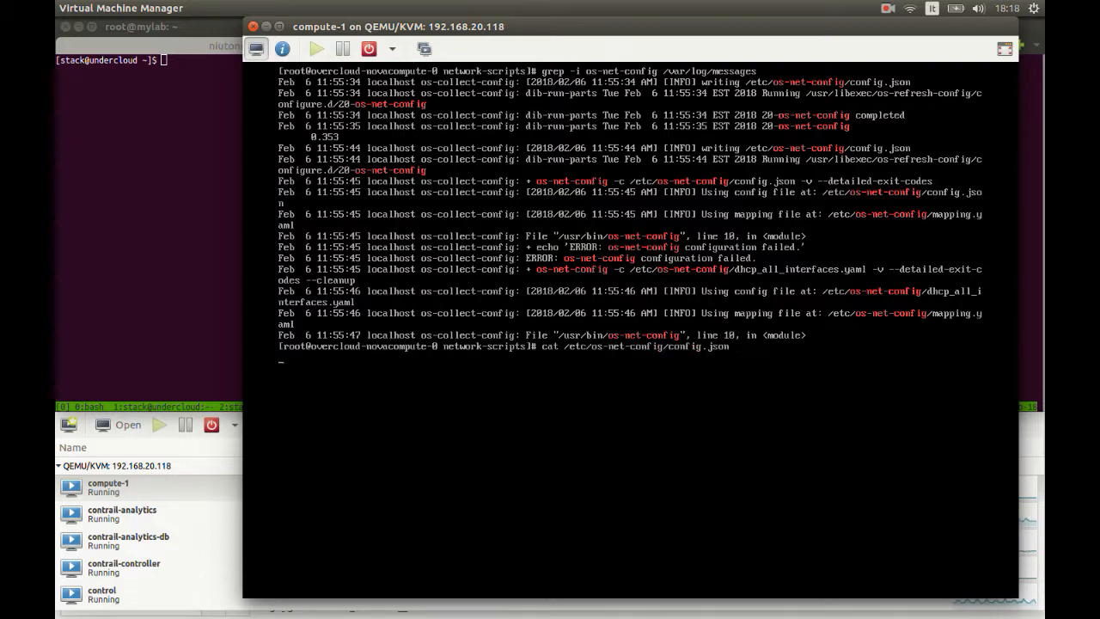
{"action": "key", "text": "Return"}
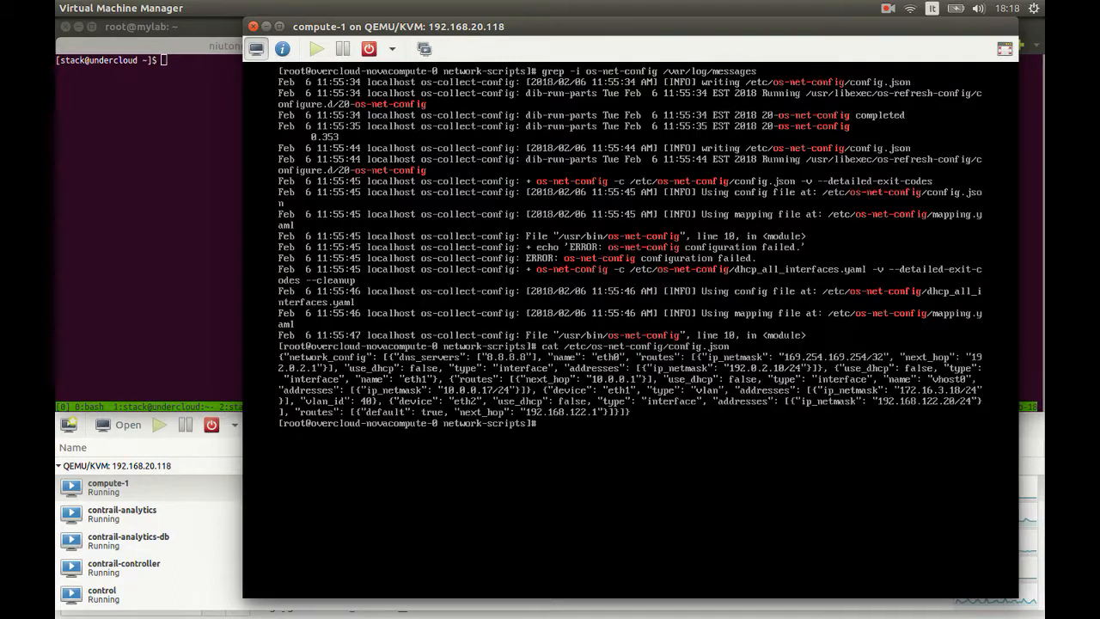
Run os-net-config by hand against config.json, reproducing the missing interface name failure.
{"action": "type", "text": "os-net-config -c /etc/"}
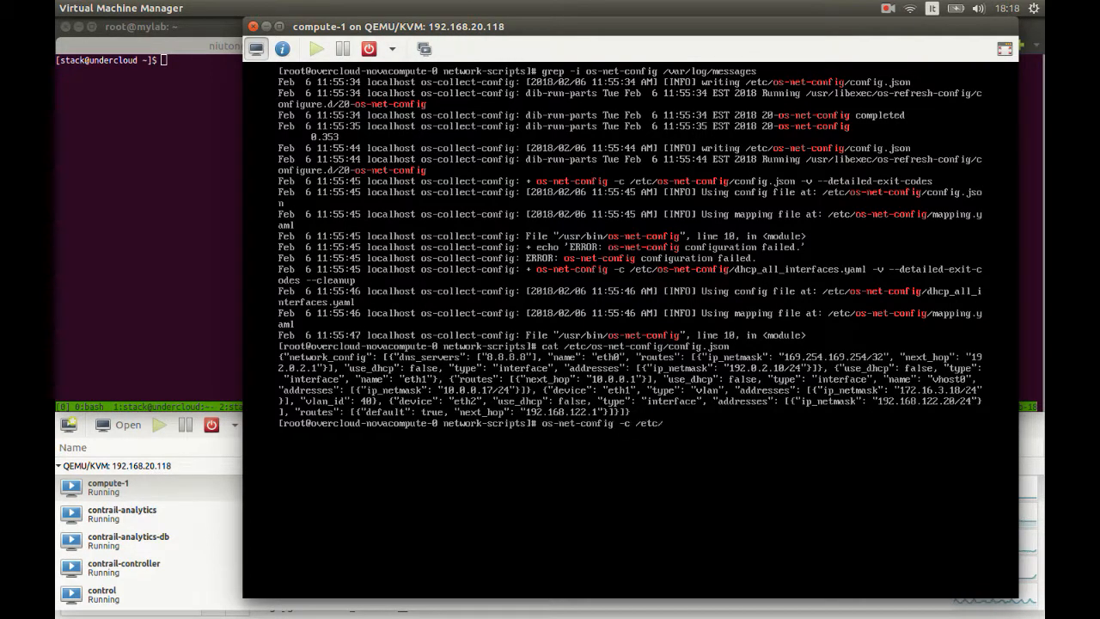
{"action": "type", "text": "os-net-config/config.json"}
{"action": "left_click", "coordinate": [150, 61]}
{"action": "type", "text": "vi tripleo-heat-templates/"}
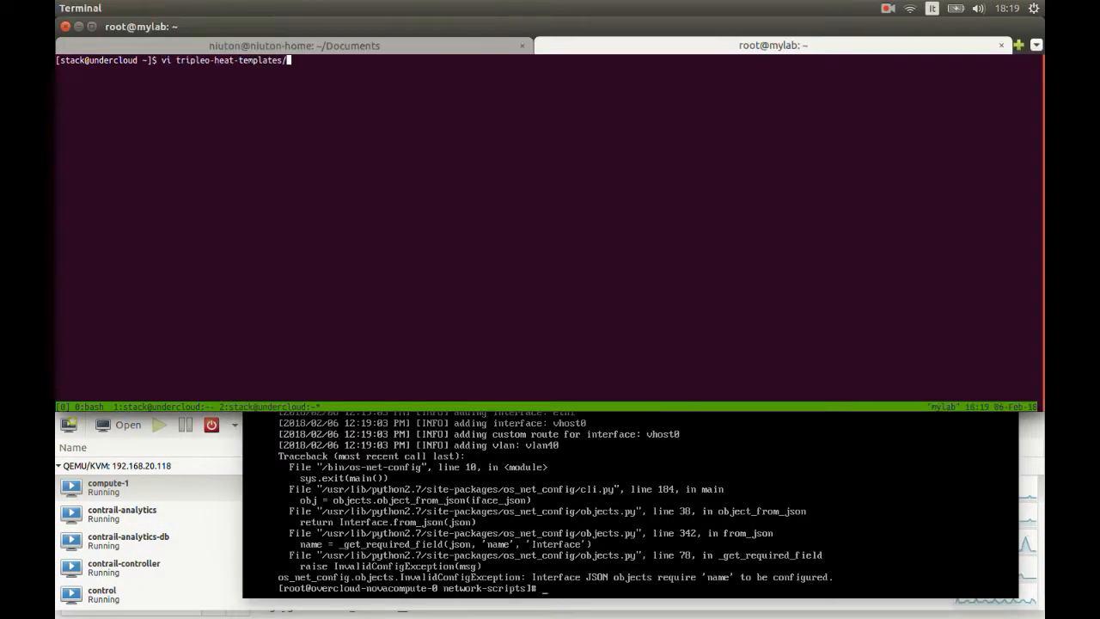
Review network_config in contrail-nic-config-compute.yaml in vi, checking named interfaces and VLAN.
{"action": "type", "text": "environments/contrail/contrail-nic-config"}
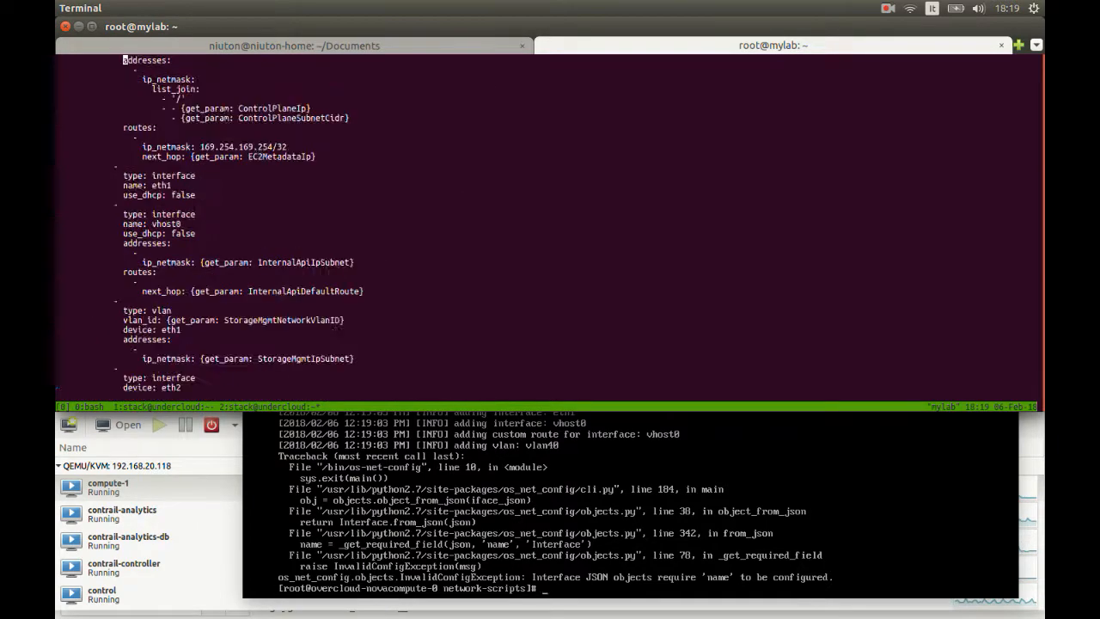
{"action": "scroll", "scroll_direction": "up", "scroll_amount": 3}
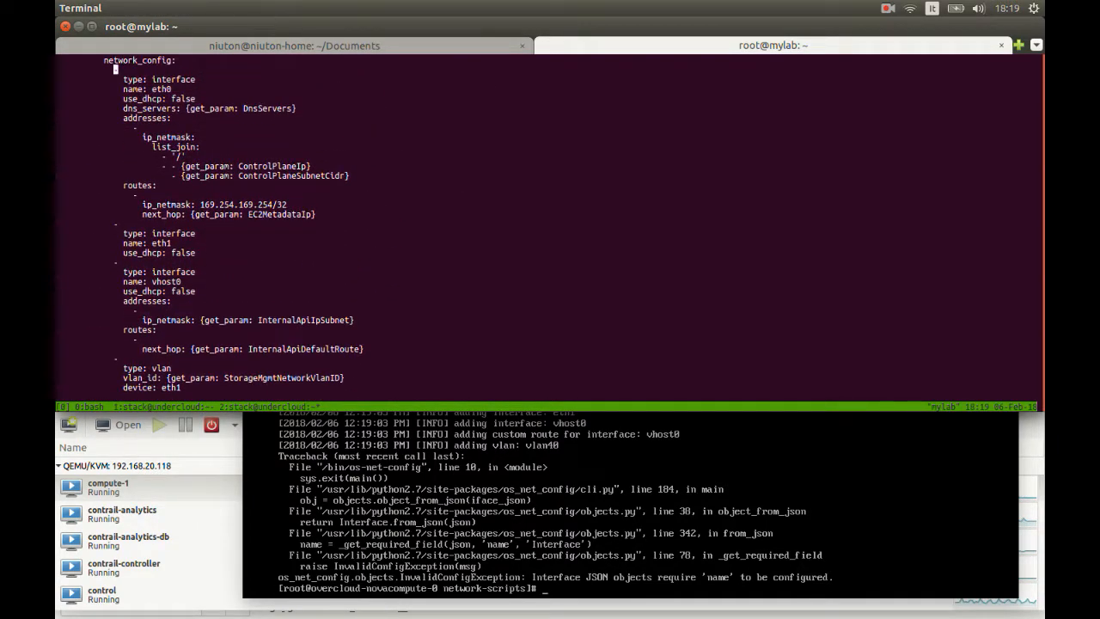
{"action": "scroll", "scroll_direction": "down", "scroll_amount": 3}
{"action": "type", "text": "clea"}
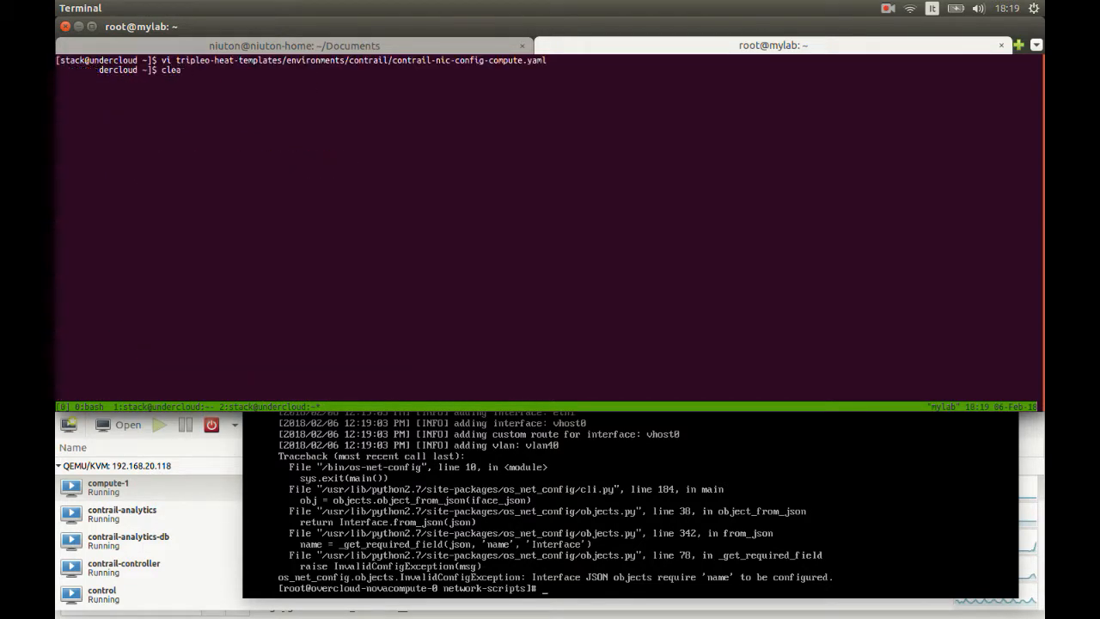
Restart openstack-heat-engine and watch the overcloud stack, still UPDATE_IN_PROGRESS.
{"action": "type", "text": "service"}
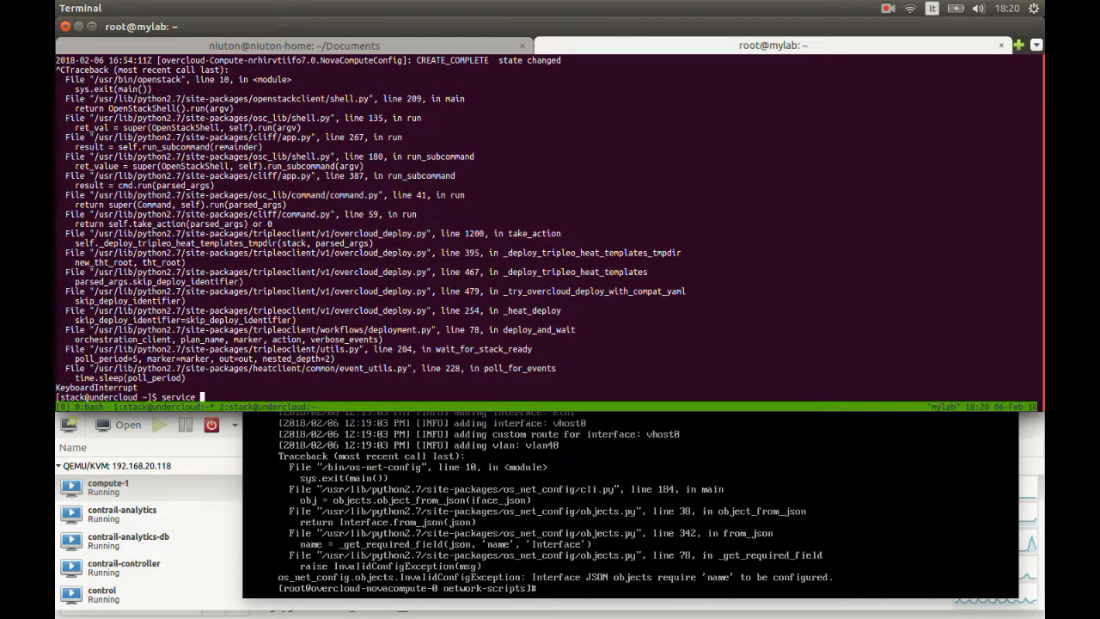
{"action": "type", "text": "openstack-heat-"}
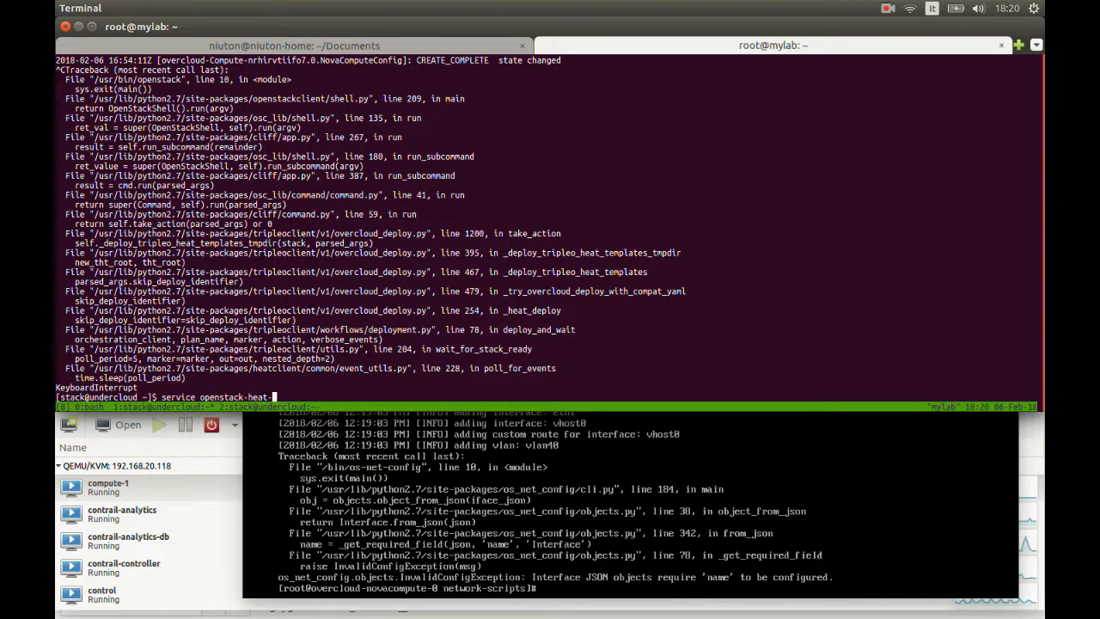
{"action": "key", "text": "Return"}
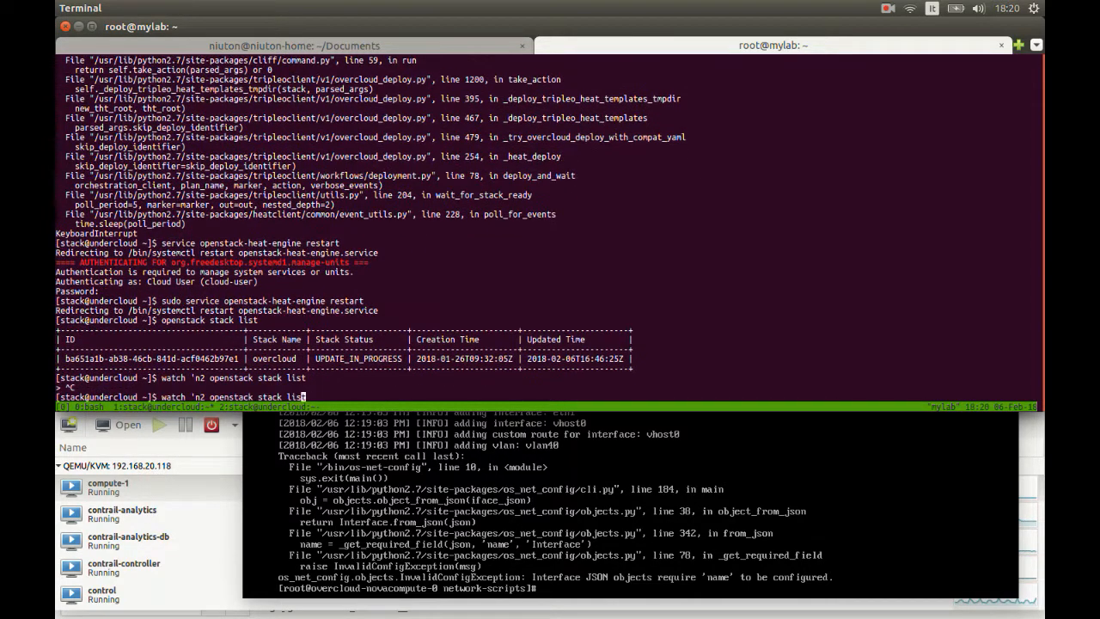
{"action": "key", "text": "Return"}
{"action": "type", "text": "vi tripleo-heat-templates/environments/contrail/contrail-services"}
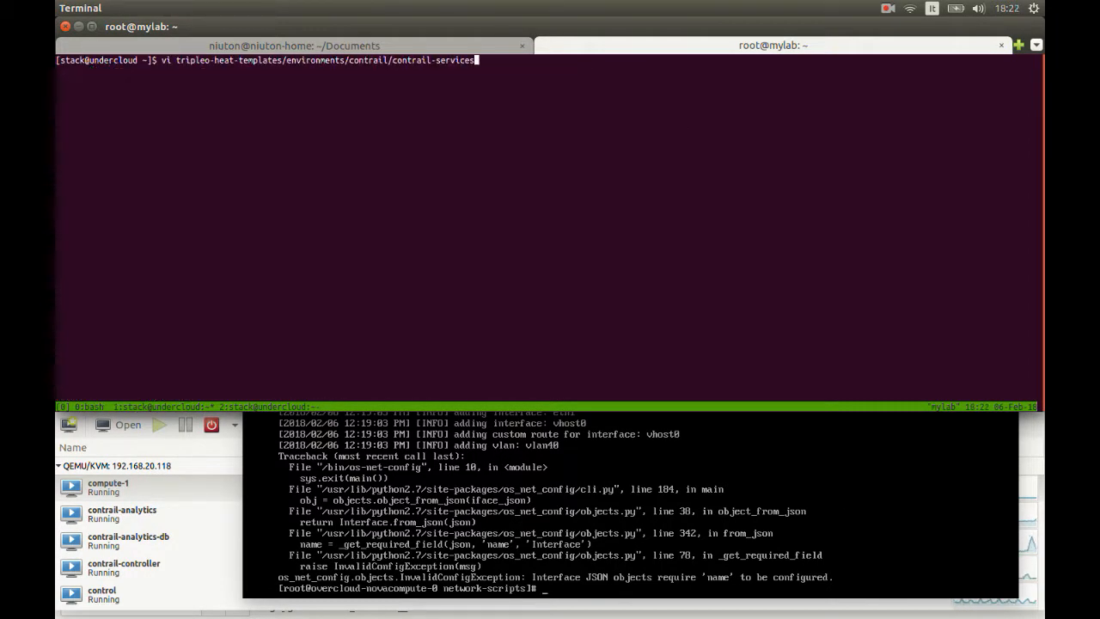
View contrail-services.yaml and follow the overcloud deploy until Stack overcloud UPDATE_COMPLETE.
{"action": "key", "text": "Return"}
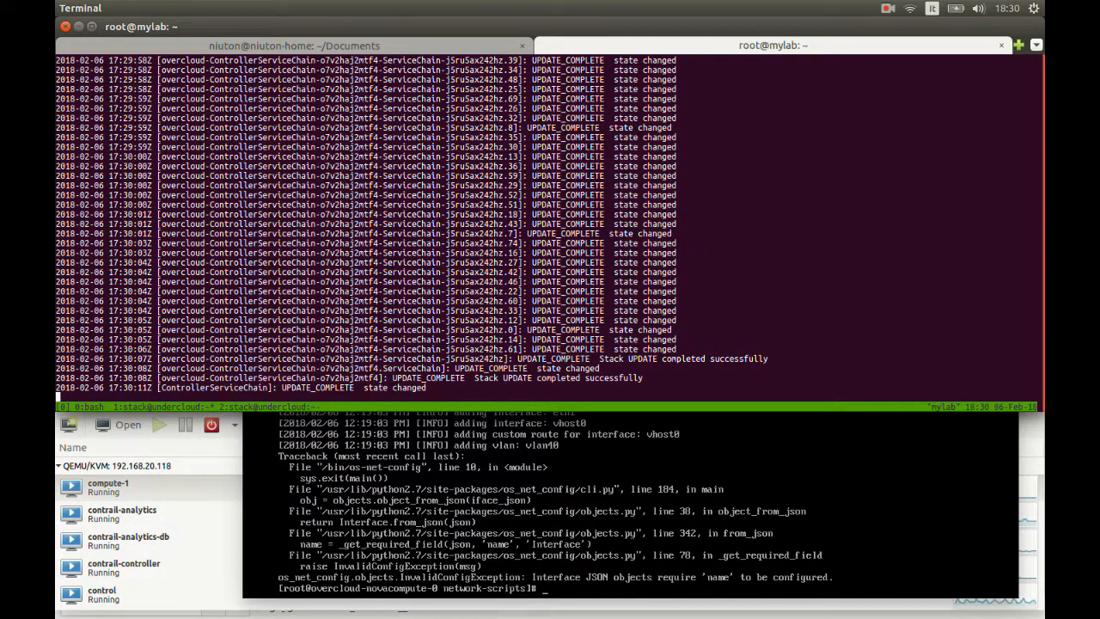
{"action": "scroll", "scroll_direction": "down", "scroll_amount": 3}
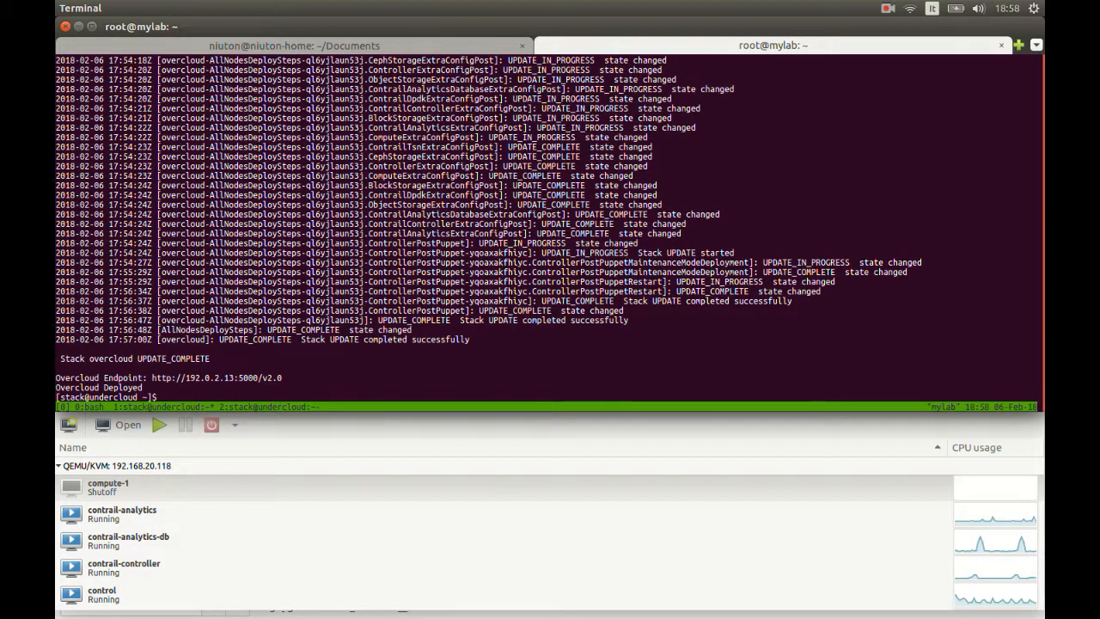
Edit the Contrail environment file in vi and rerun the deploy, ending in UPDATE_FAILED.
{"action": "type", "text": "vi tripleo-heat-templates/environments/contrail/contr"}
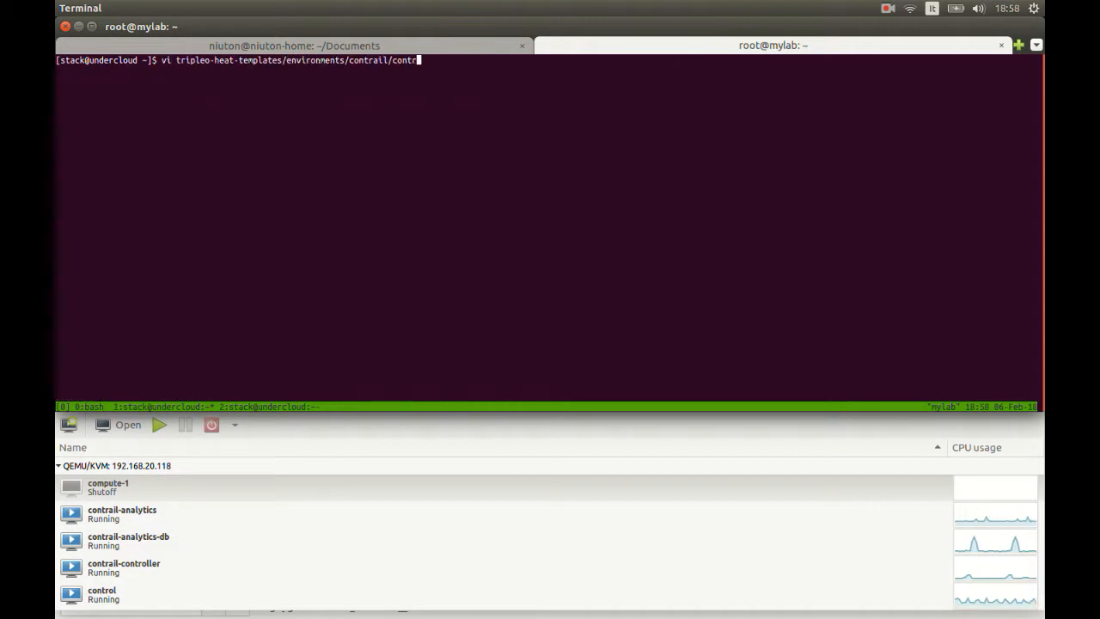
{"action": "key", "text": "Return"}
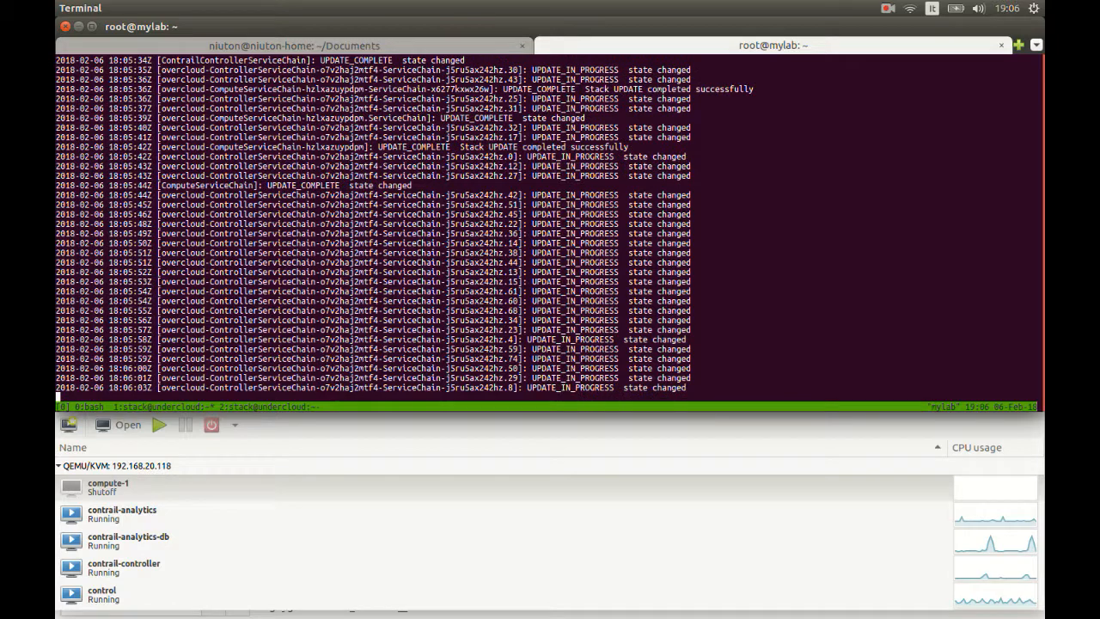
{"action": "scroll", "scroll_direction": "down", "scroll_amount": 3}
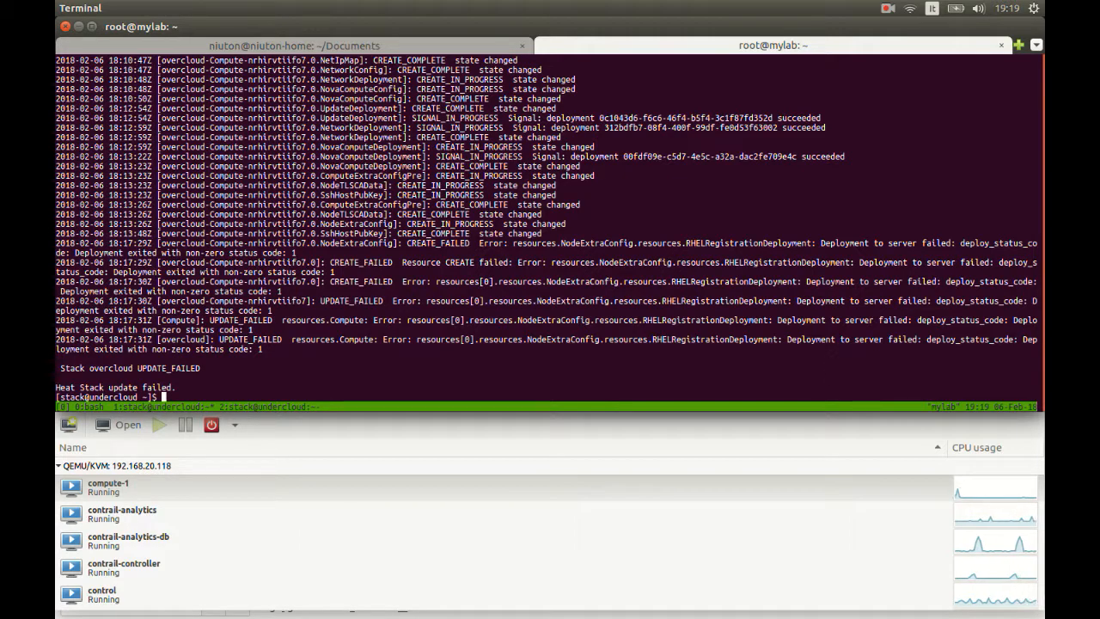
Run 'openstack stack failures list overcloud' revealing subscription-manager pool attach failures.
{"action": "type", "text": "openstack stack failures list overcloud"}
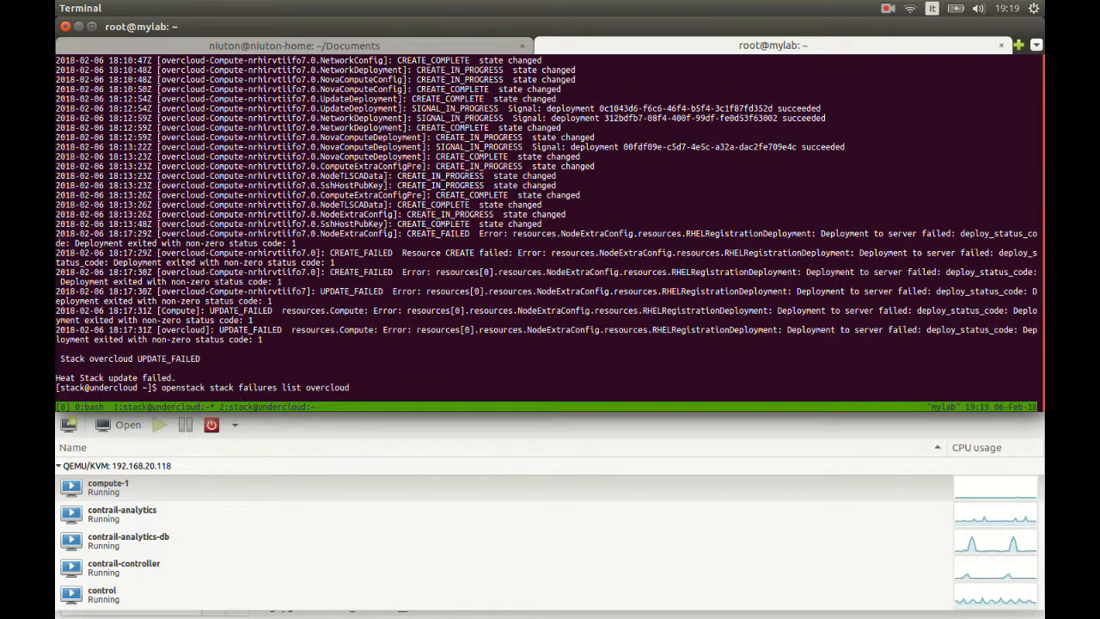
{"action": "key", "text": "Return"}
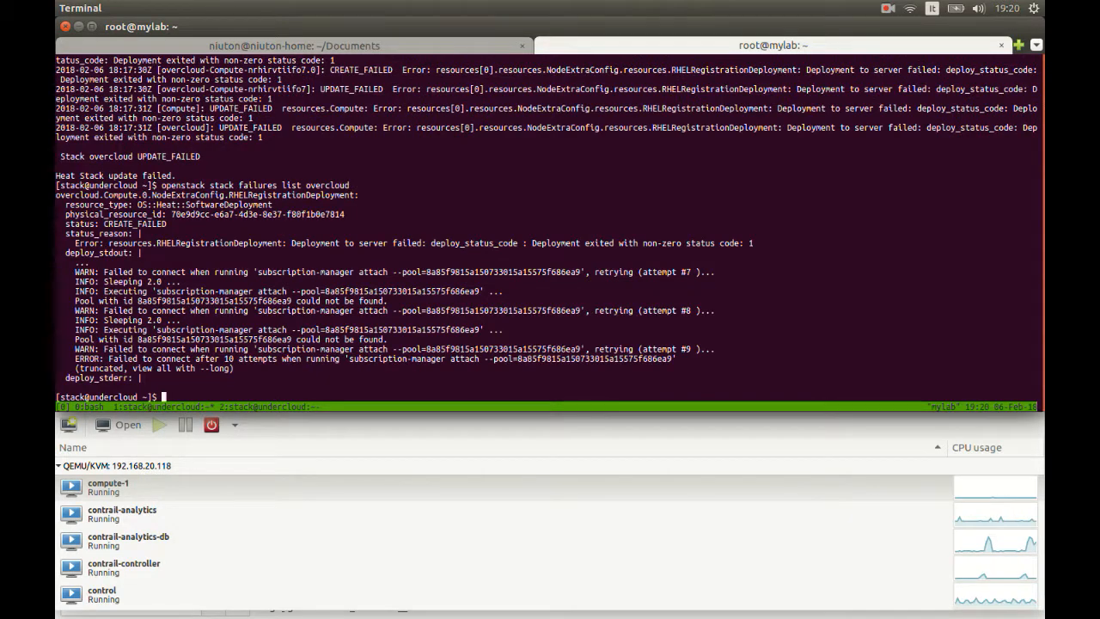
{"action": "left_click", "coordinate": [887, 9]}
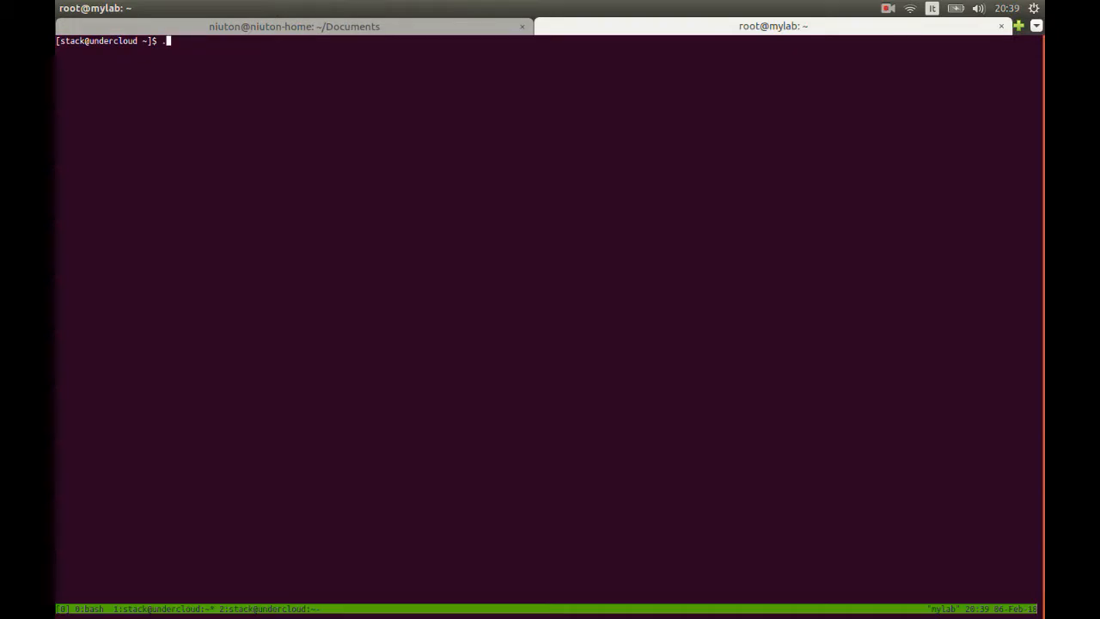
Run ./deploy.sh, verify contrail-status on overcloud-novacompute-0, exit and source overcloudrc.
{"action": "type", "text": "/deploy.sh"}
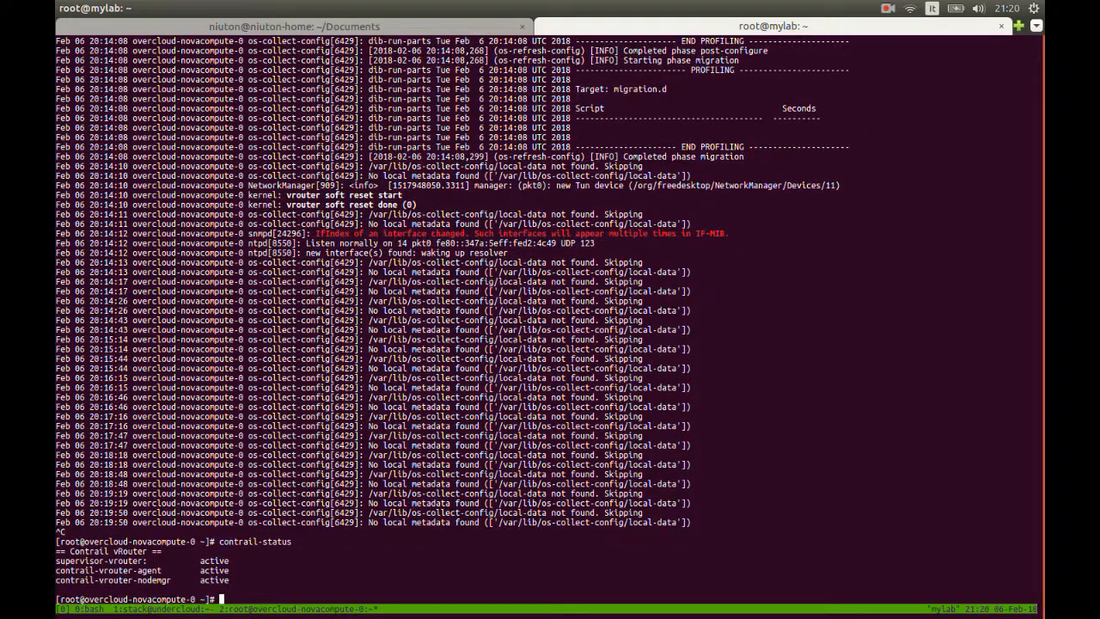
{"action": "type", "text": "exit"}
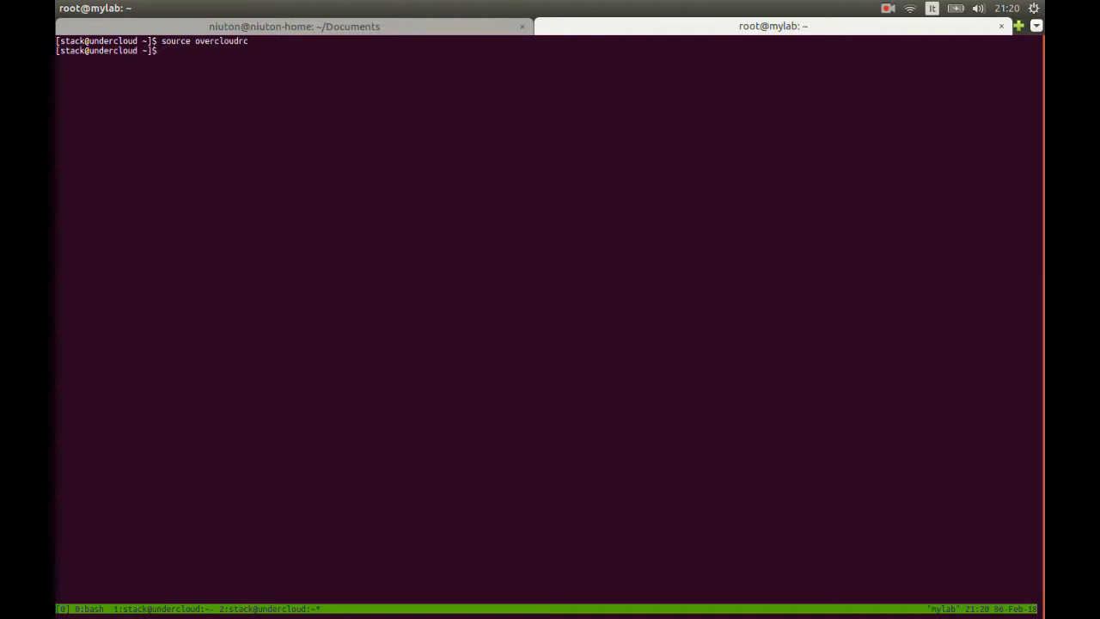
Run 'openstack hypervisor list' showing overcloud-novacompute-0.localdomain as hypervisor 1.
{"action": "type", "text": "openstack hyper"}
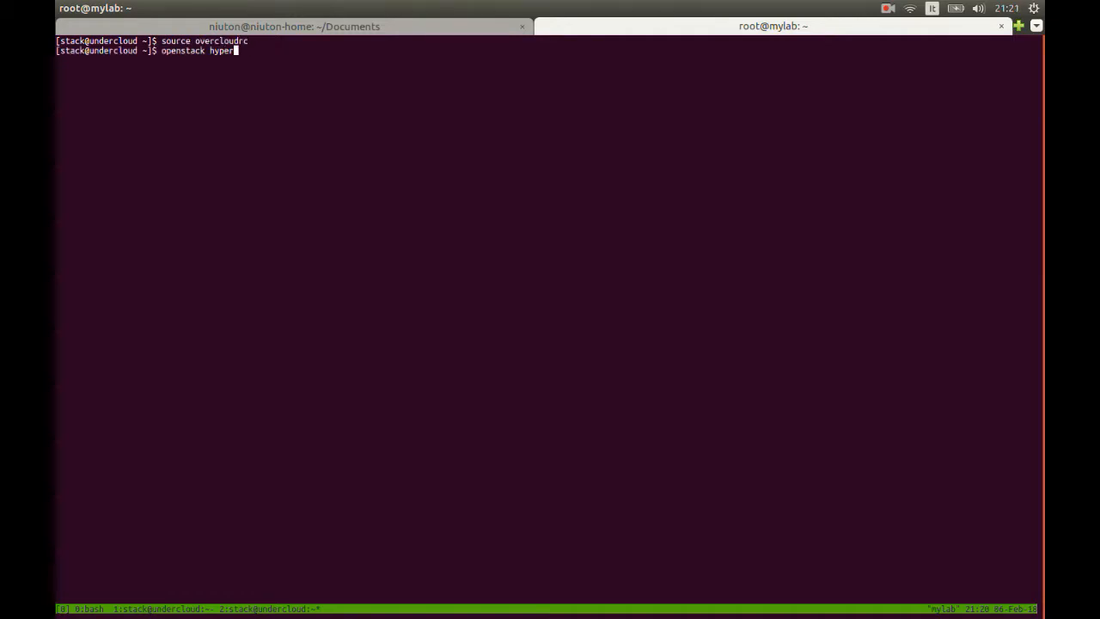
{"action": "type", "text": "visor list"}
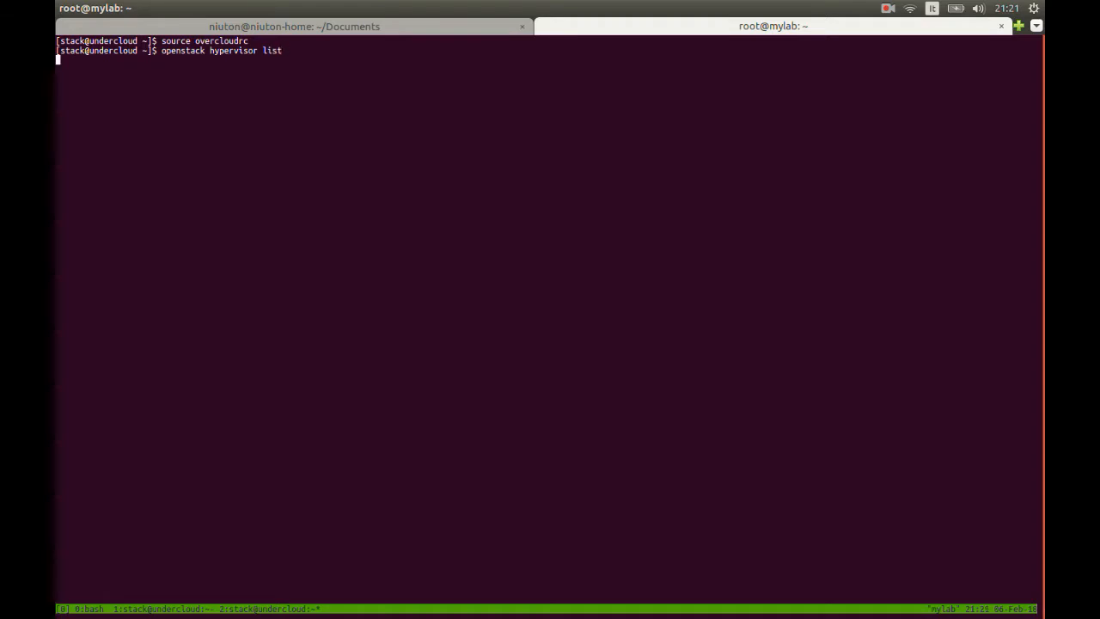
{"action": "key", "text": "Return"}
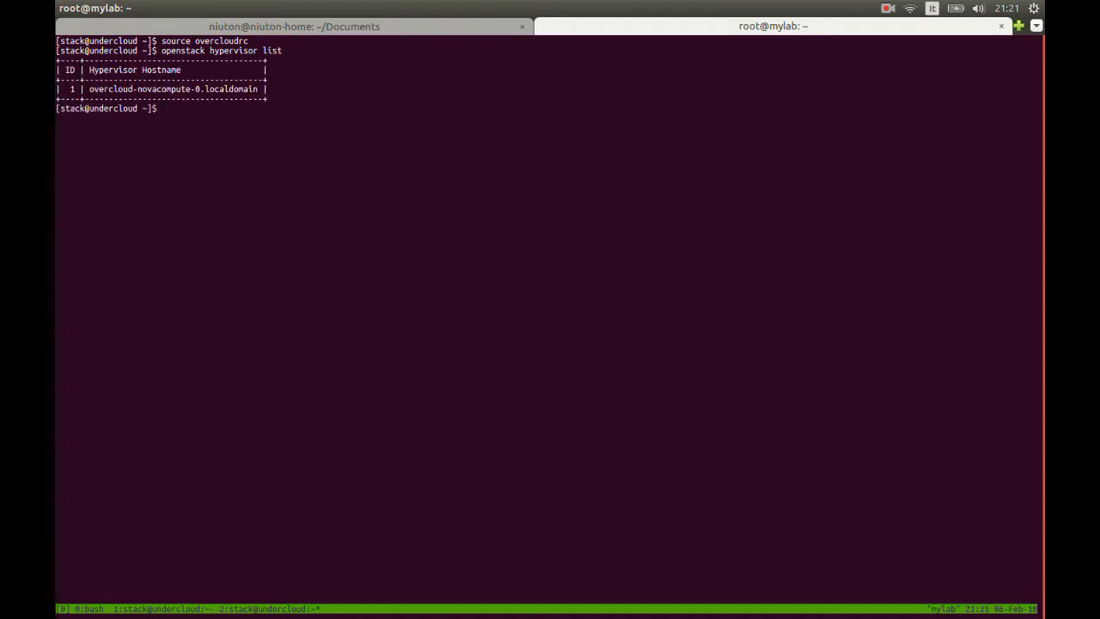